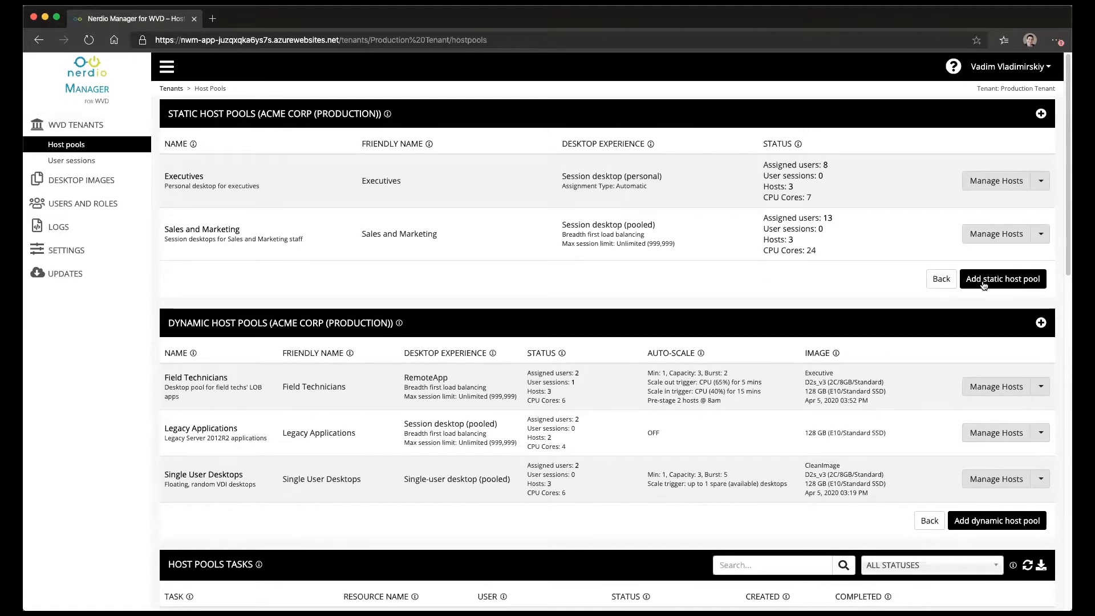
Begin a static host pool with personal persistent desktops, then abandon that form.
click(1003, 278)
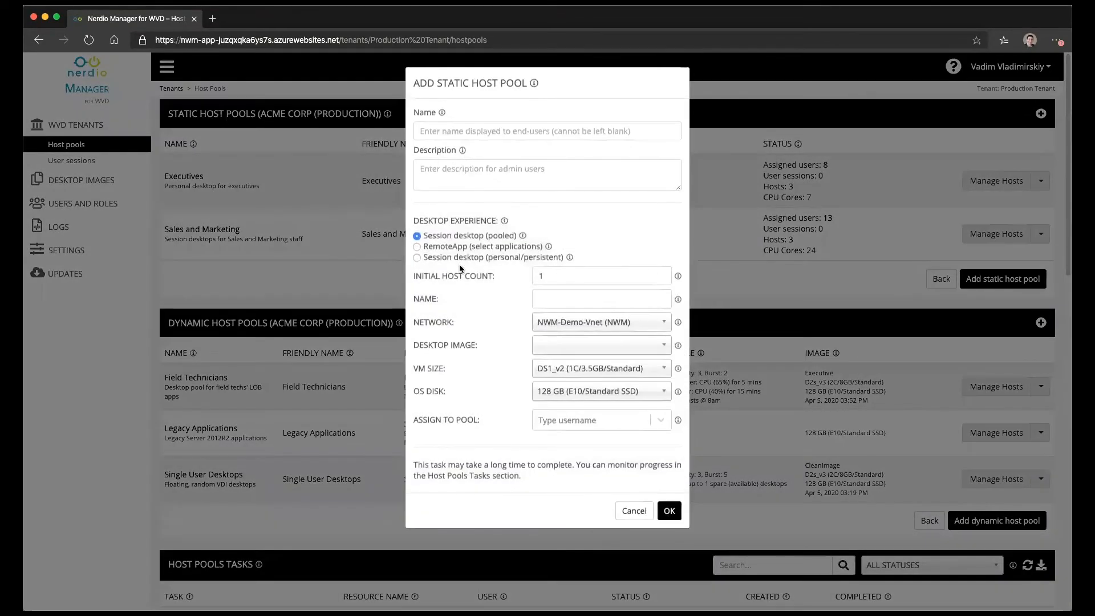
mouse_move(746, 290)
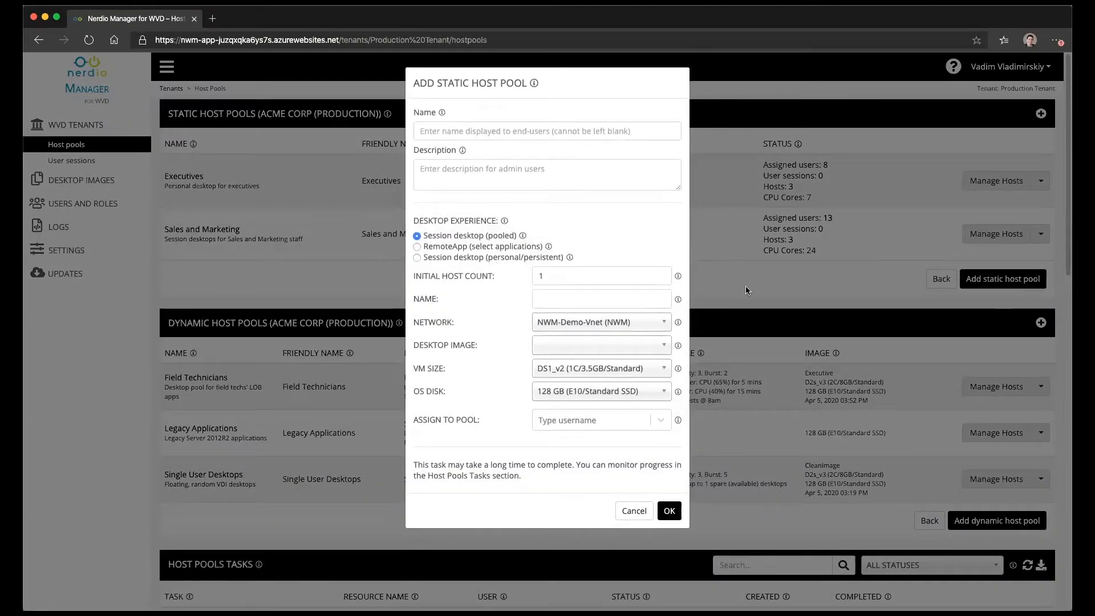
click(418, 257)
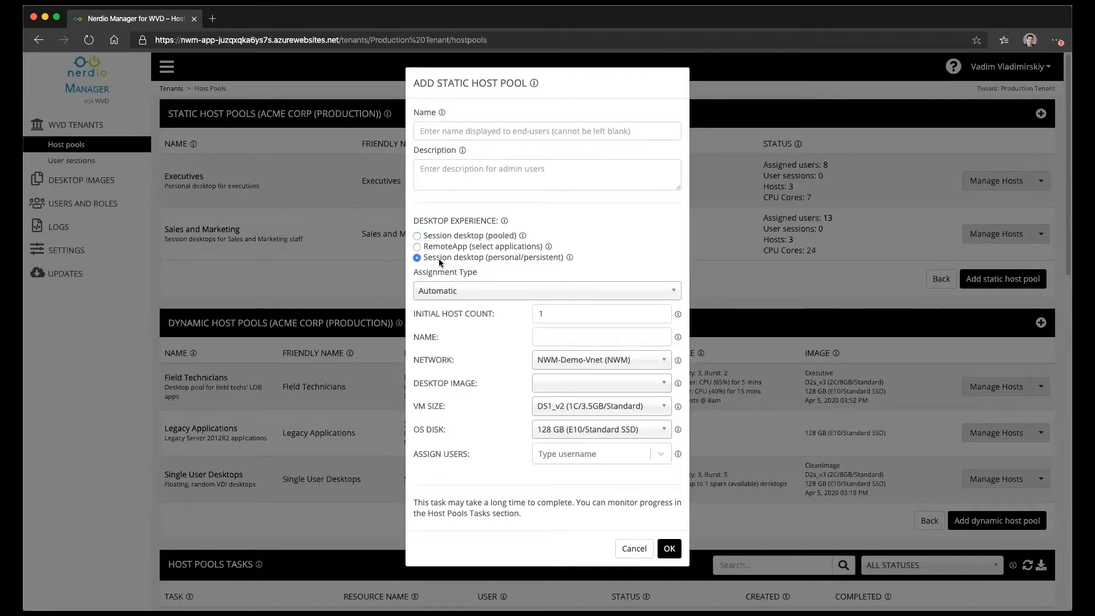
mouse_move(515, 260)
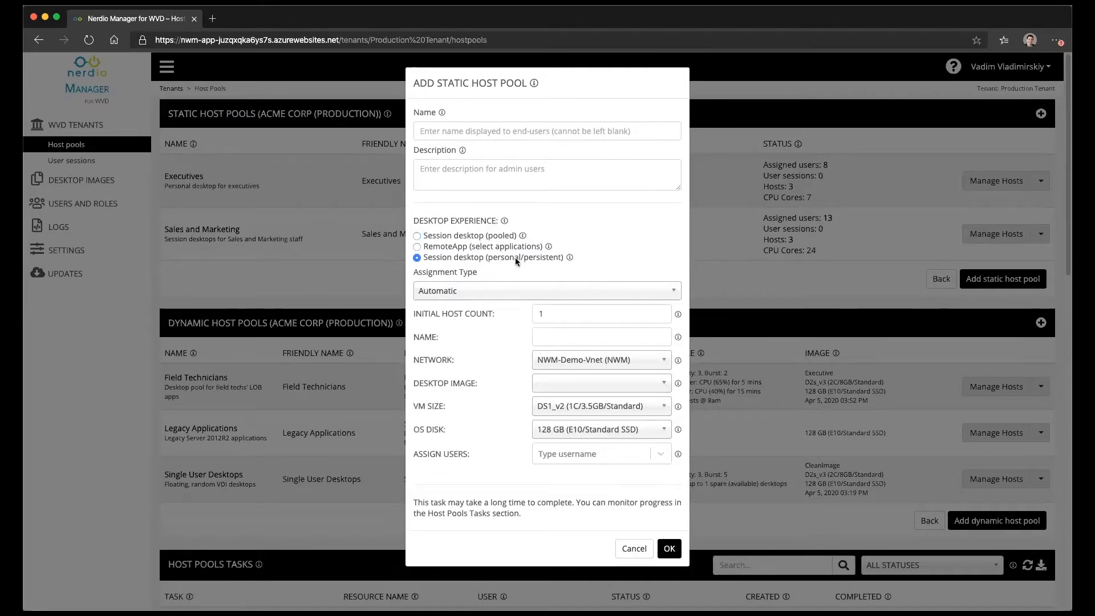
mouse_move(502, 318)
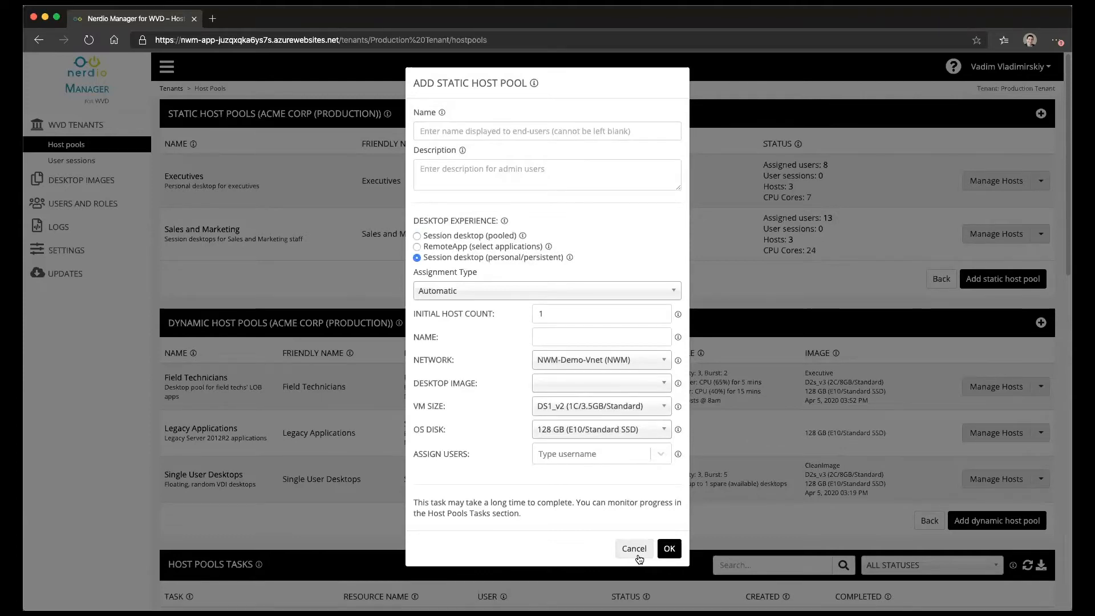
click(634, 549)
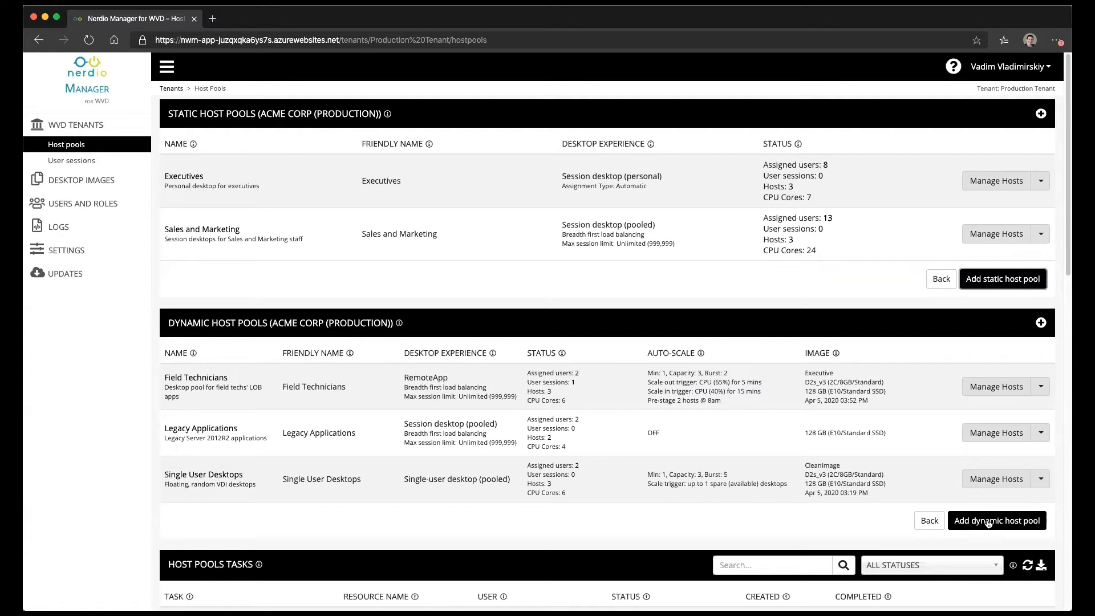
Start a new dynamic host pool with single-user pooled desktops as the experience.
click(995, 520)
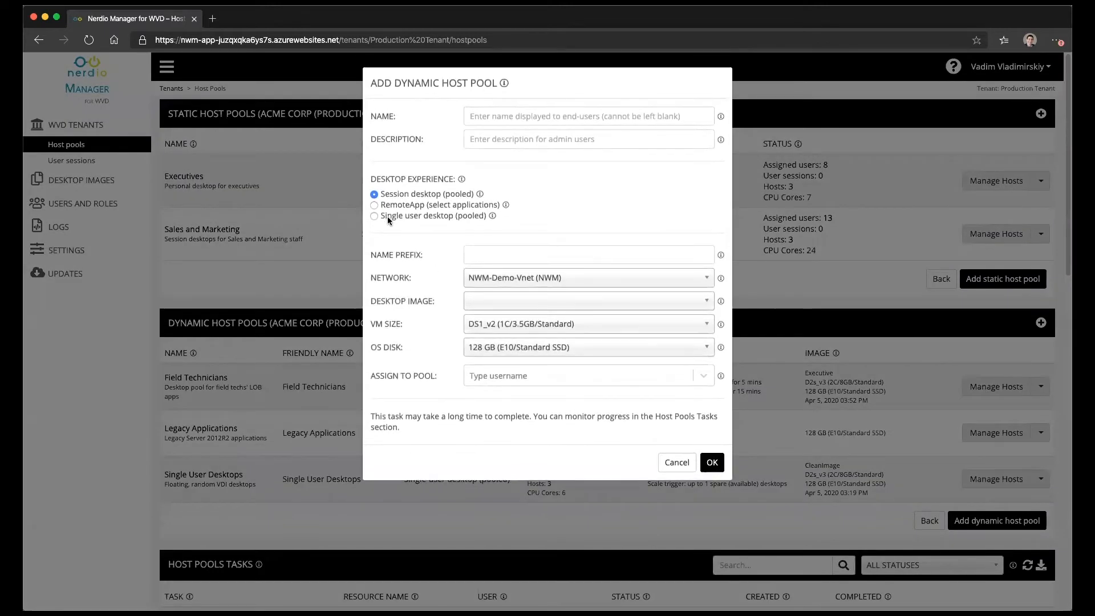
click(374, 216)
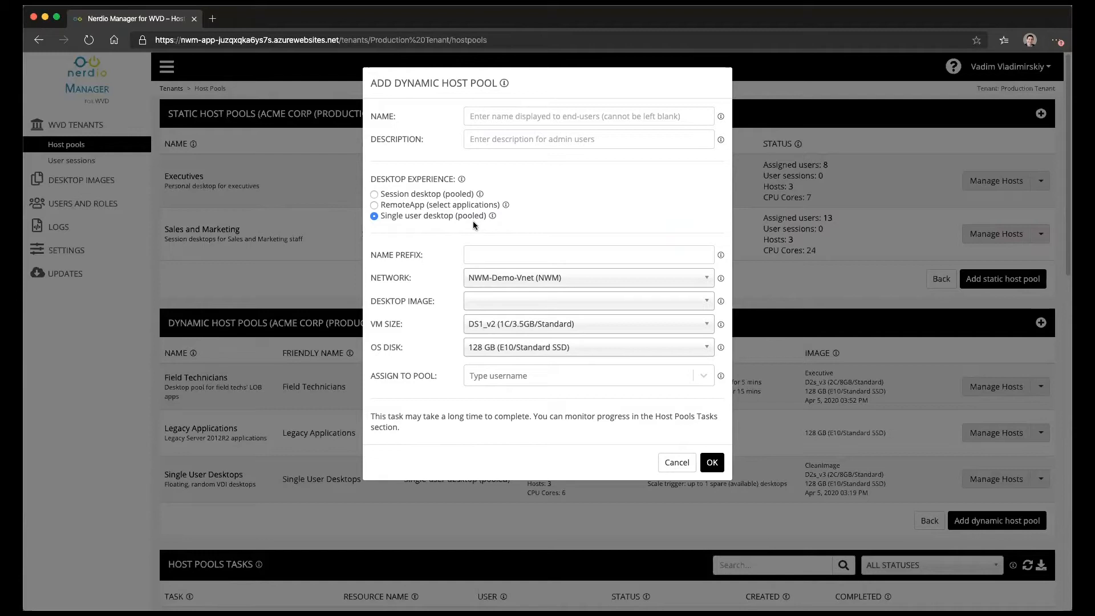
mouse_move(426, 168)
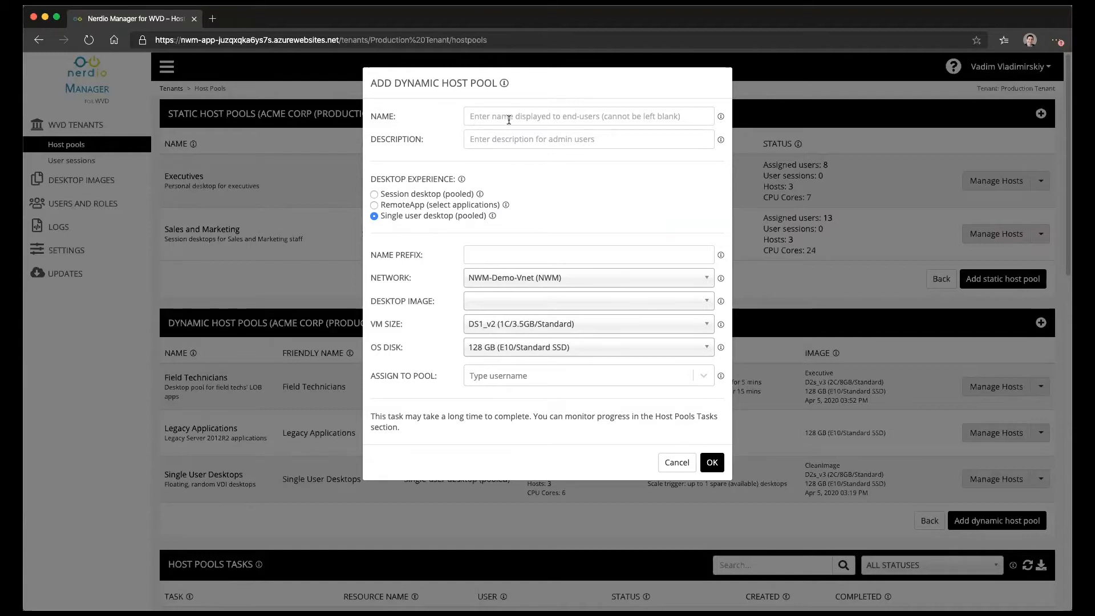
Name the pool 'Demo D…' and set its host name prefix to DEMOSU.
click(588, 116)
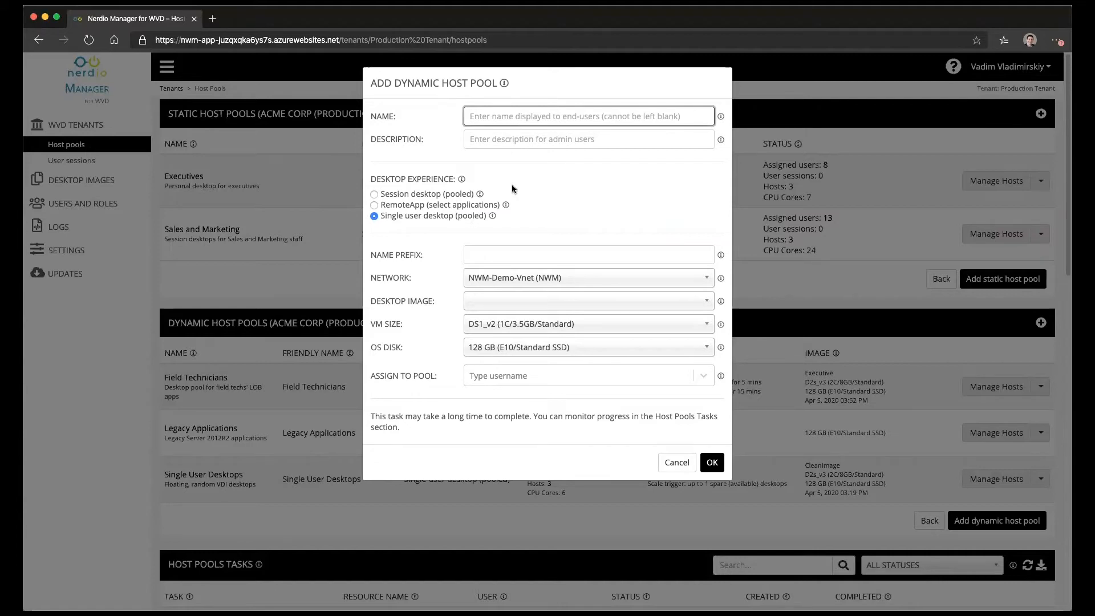
mouse_move(512, 216)
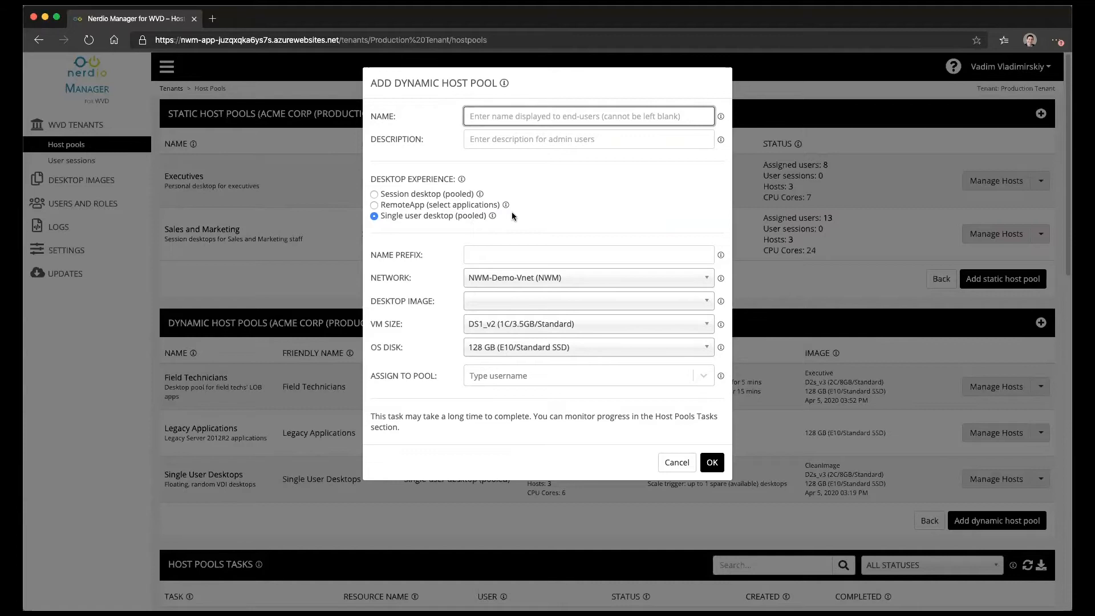
text(Demo D)
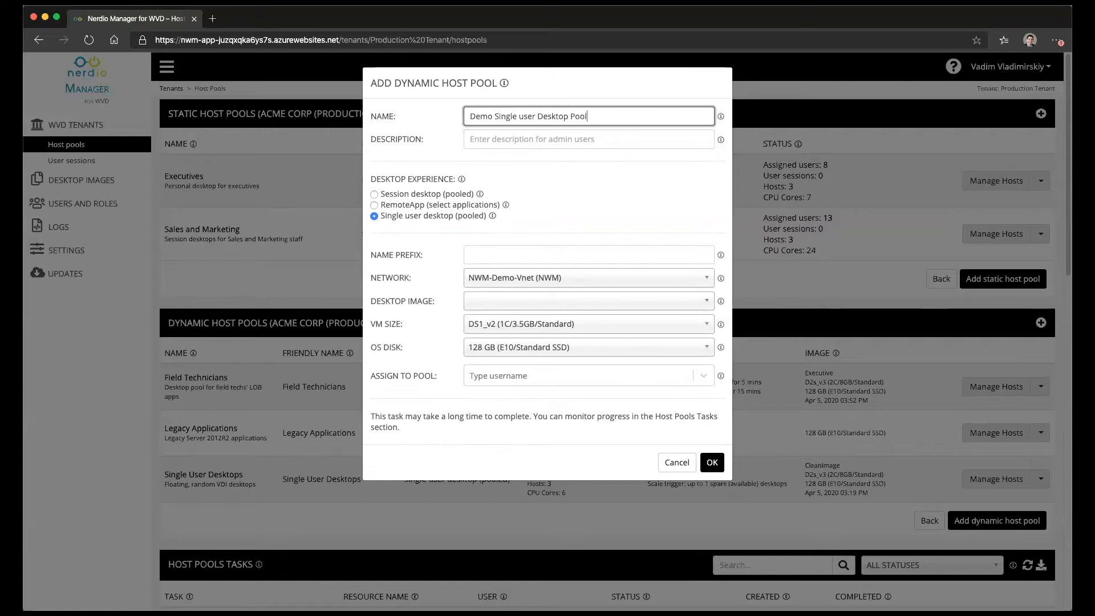
click(589, 254)
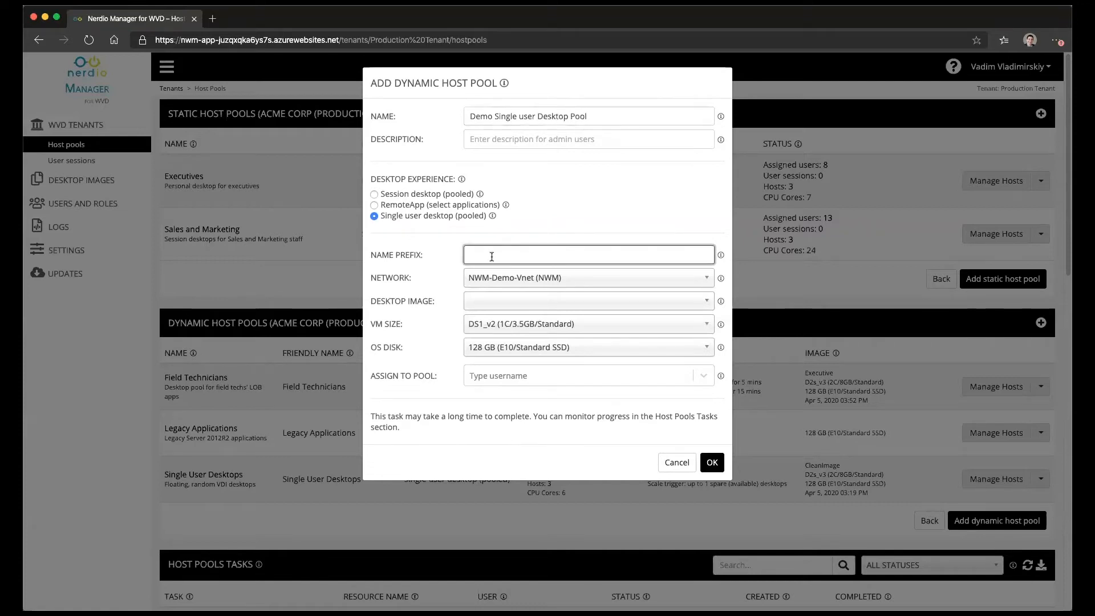
text(DEMOSU)
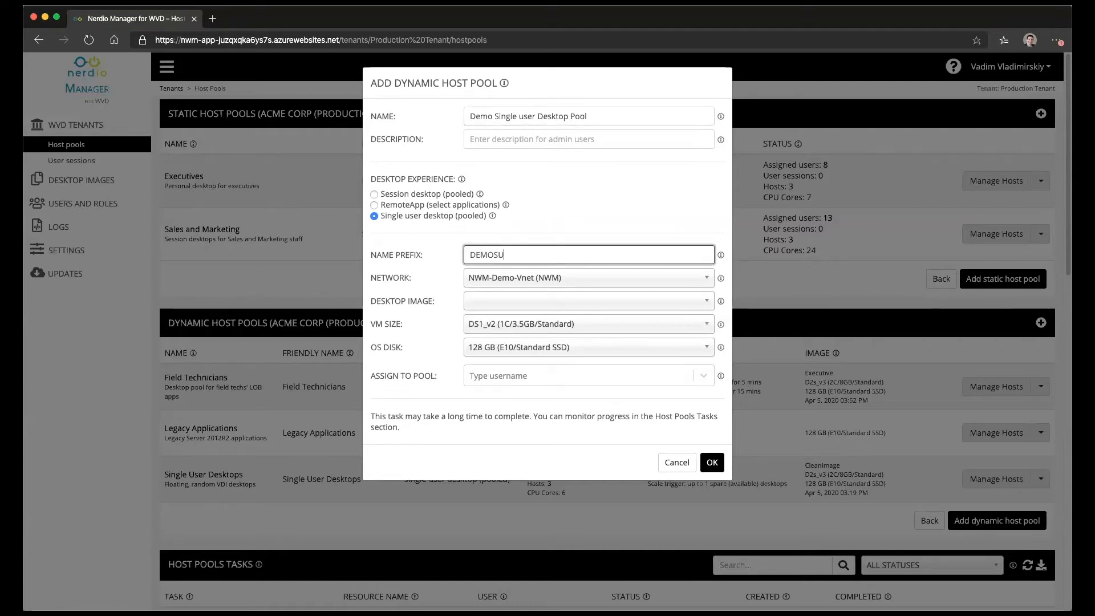
Choose the Windows 10 EVD + Office ProPlus image, D2s_v3 VM size and 128 GB P10 Premium SSD.
click(586, 301)
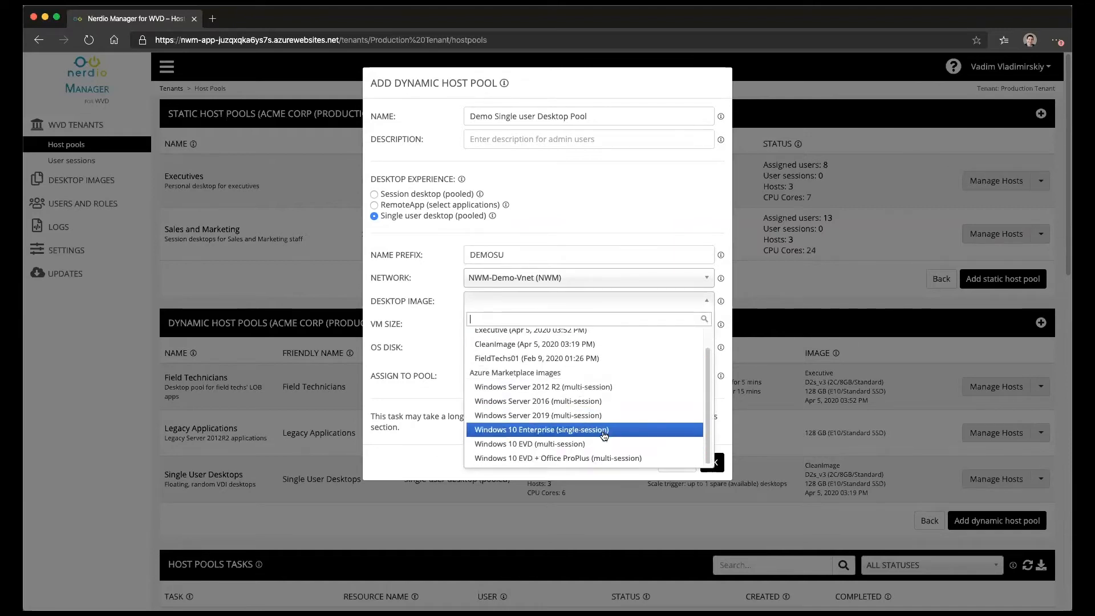
click(557, 458)
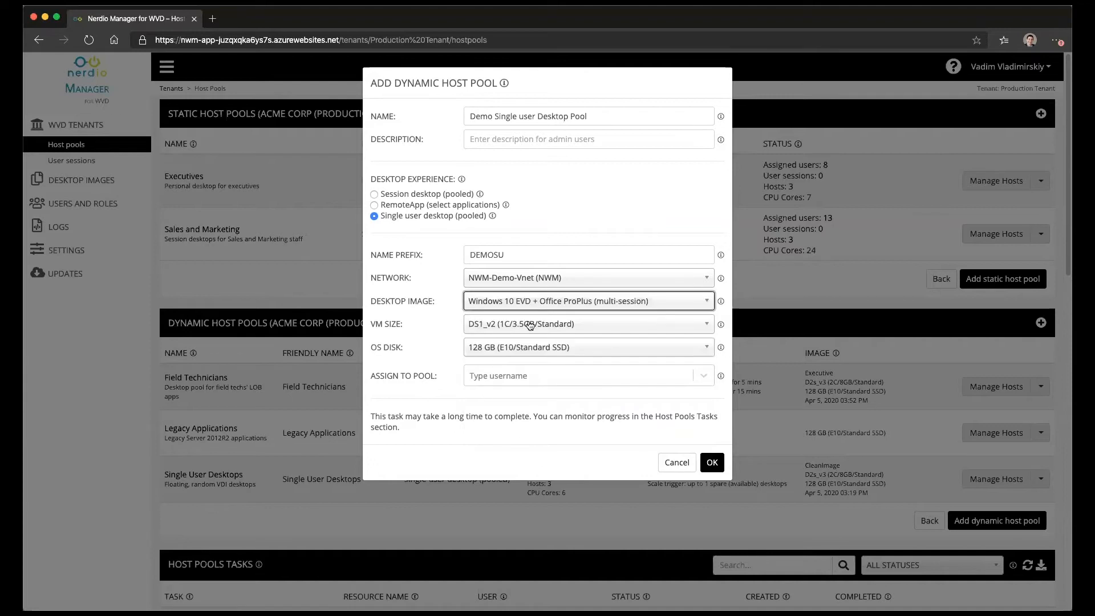
text(d2s)
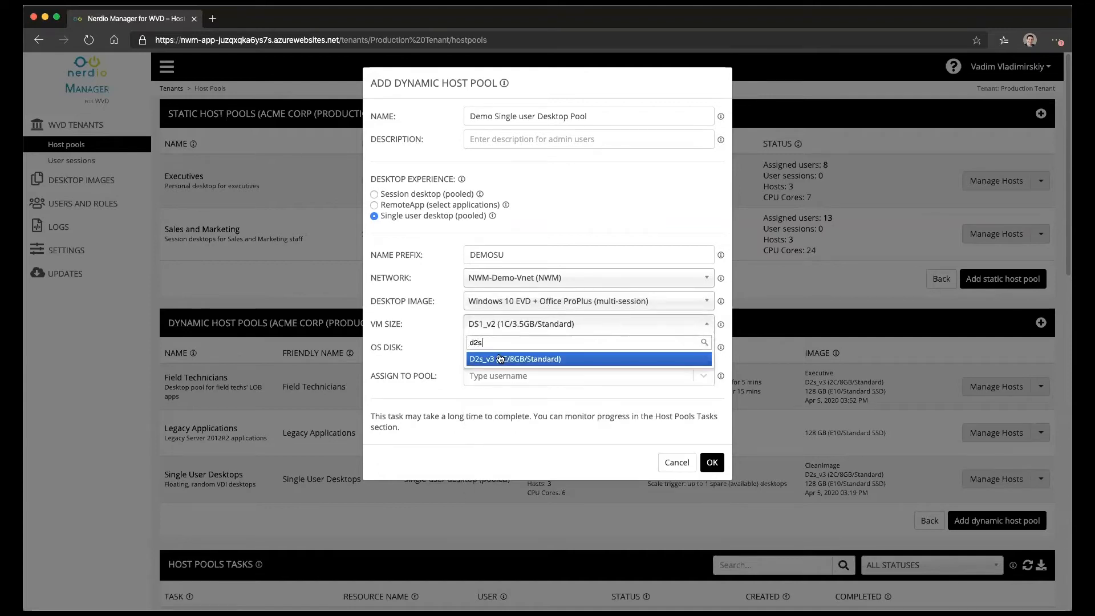
click(514, 358)
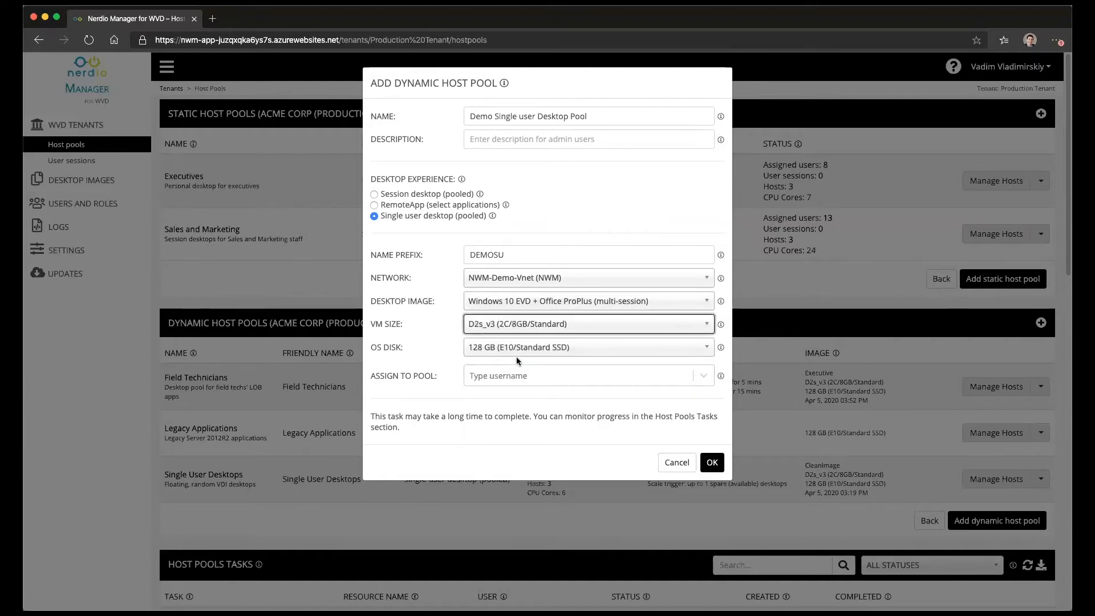
text(p10)
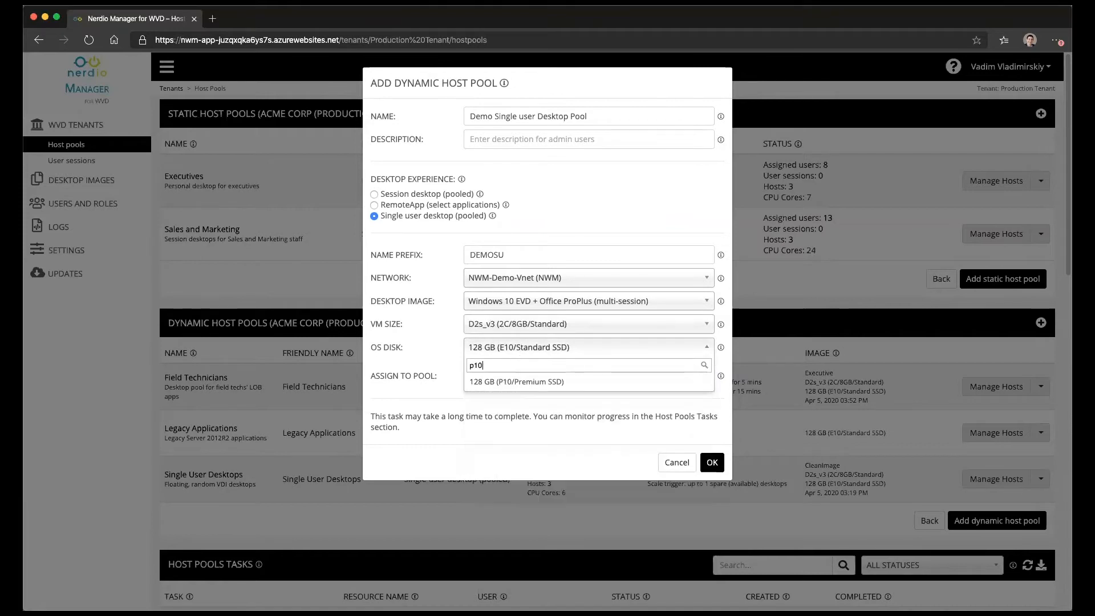
click(519, 381)
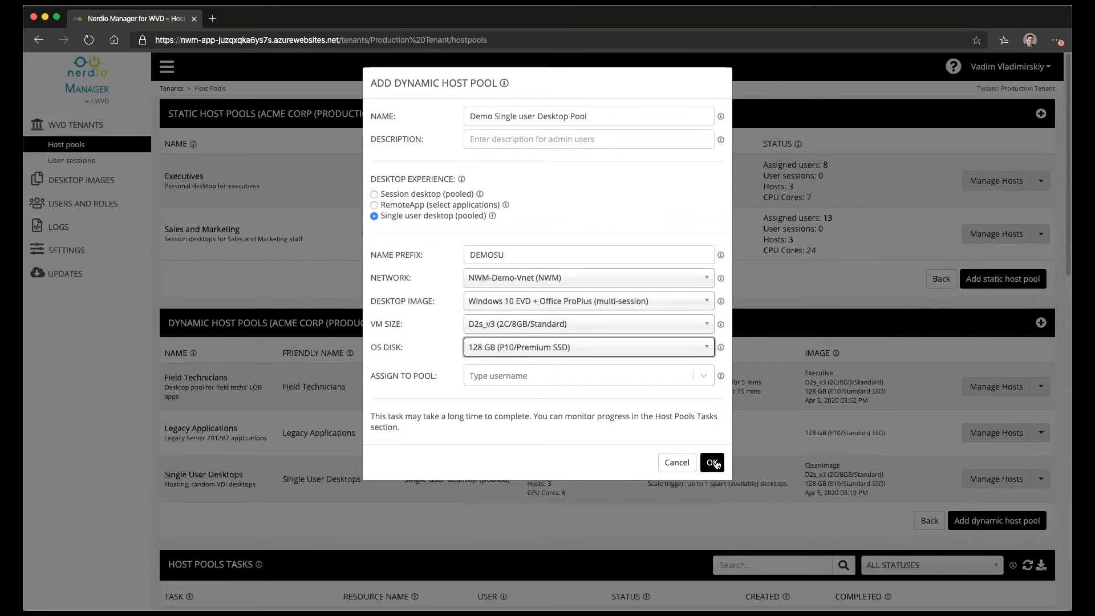
Confirm creation of the Demo Single user Desktop Pool with OK.
click(711, 462)
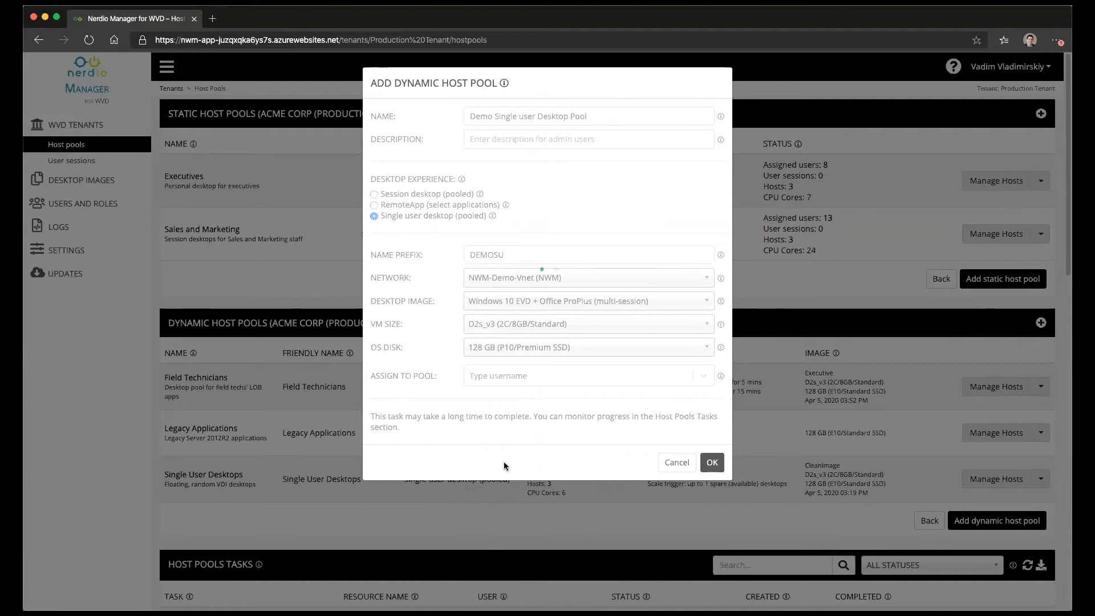
Switch the AUTO-SCALE toggle on for the new pool and reveal the scaling settings.
click(711, 462)
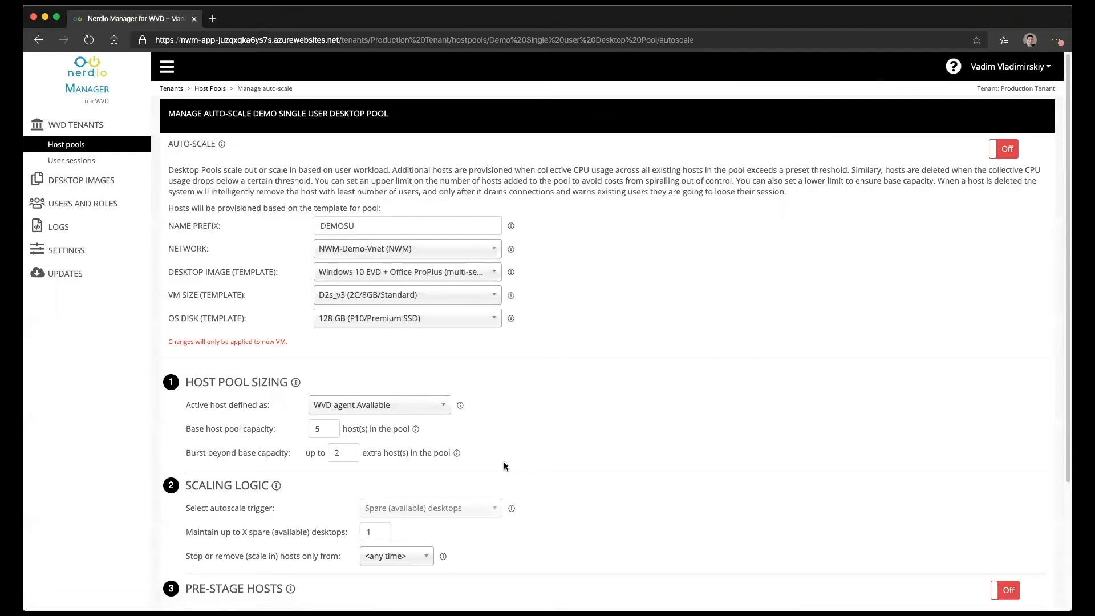
mouse_move(570, 219)
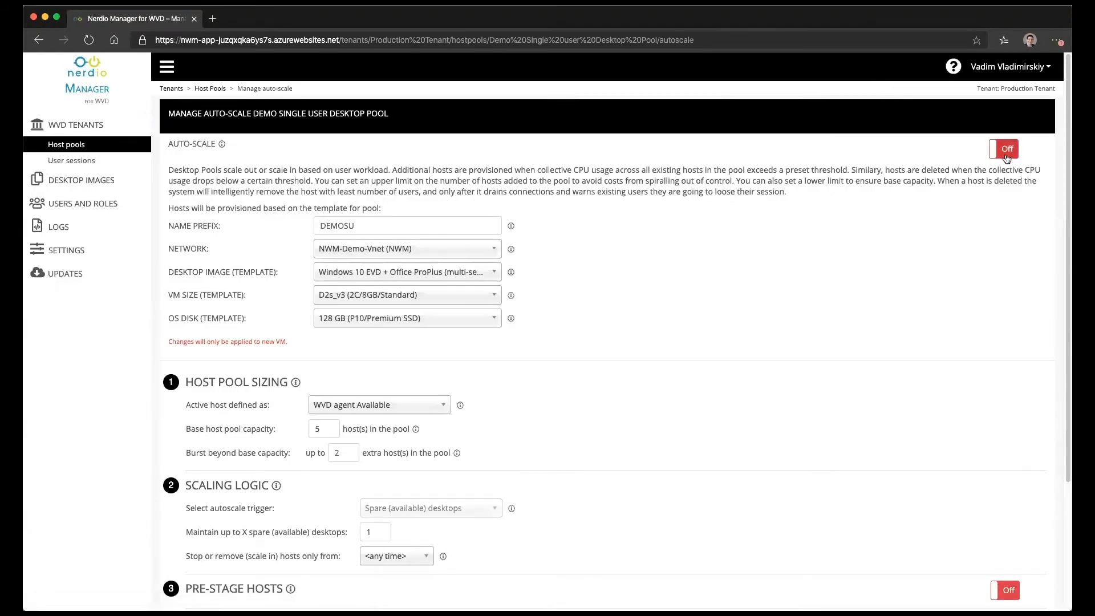
click(1002, 149)
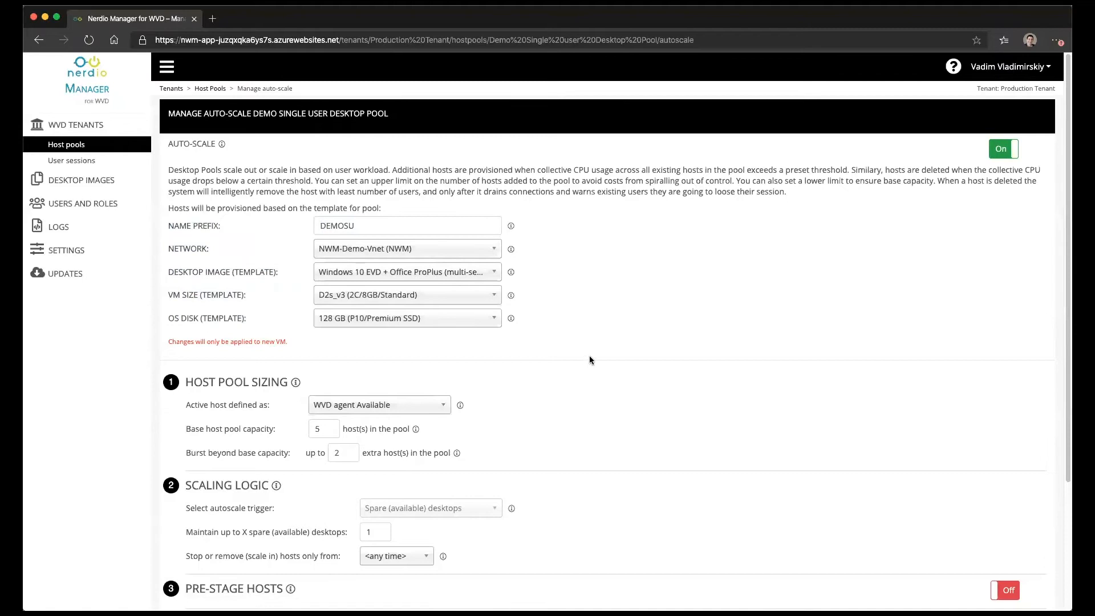
scroll(down, 3)
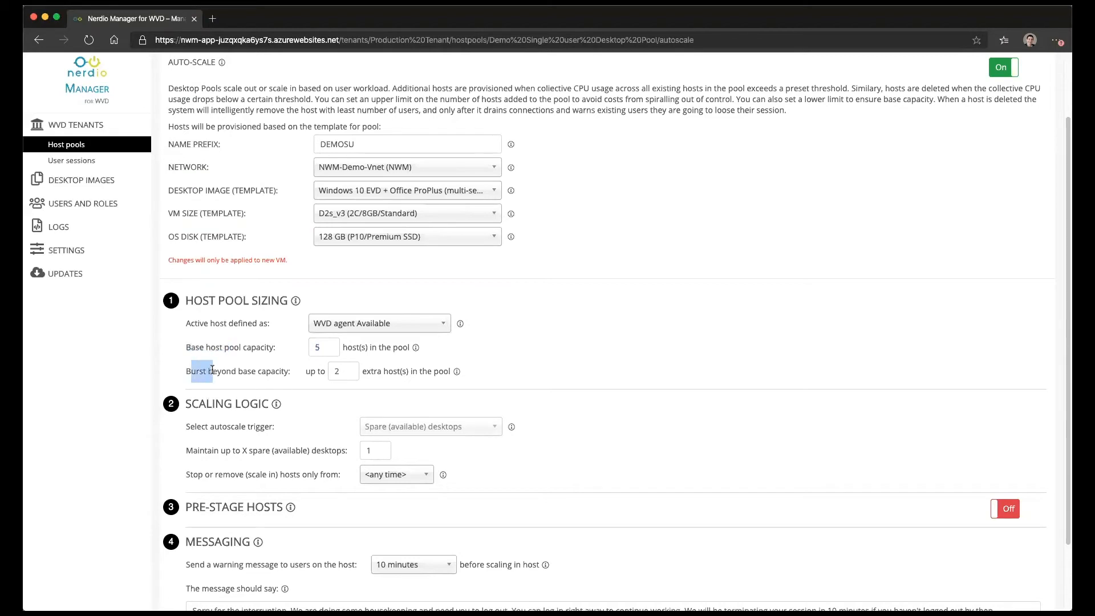
Set burst capacity to 50 extra hosts and keep up to 10 spare desktops available.
click(323, 347)
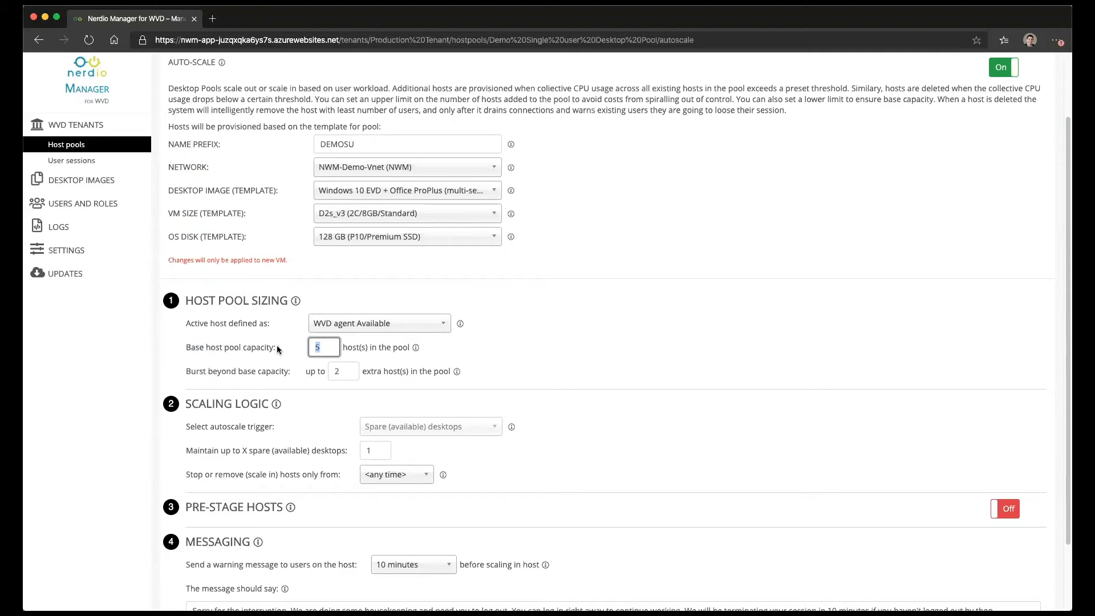
text(0)
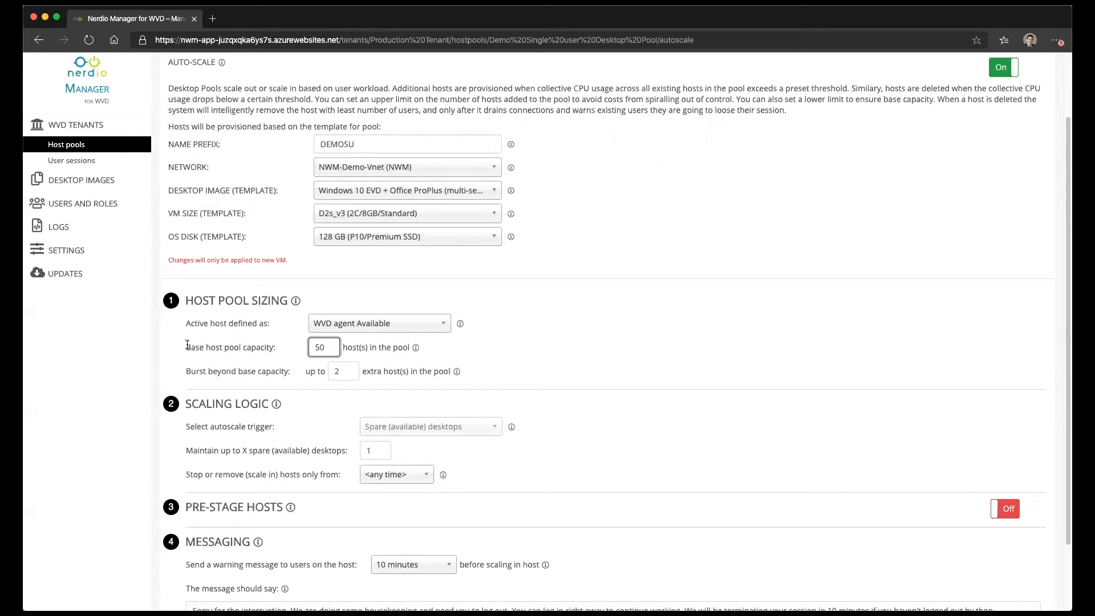
click(343, 371)
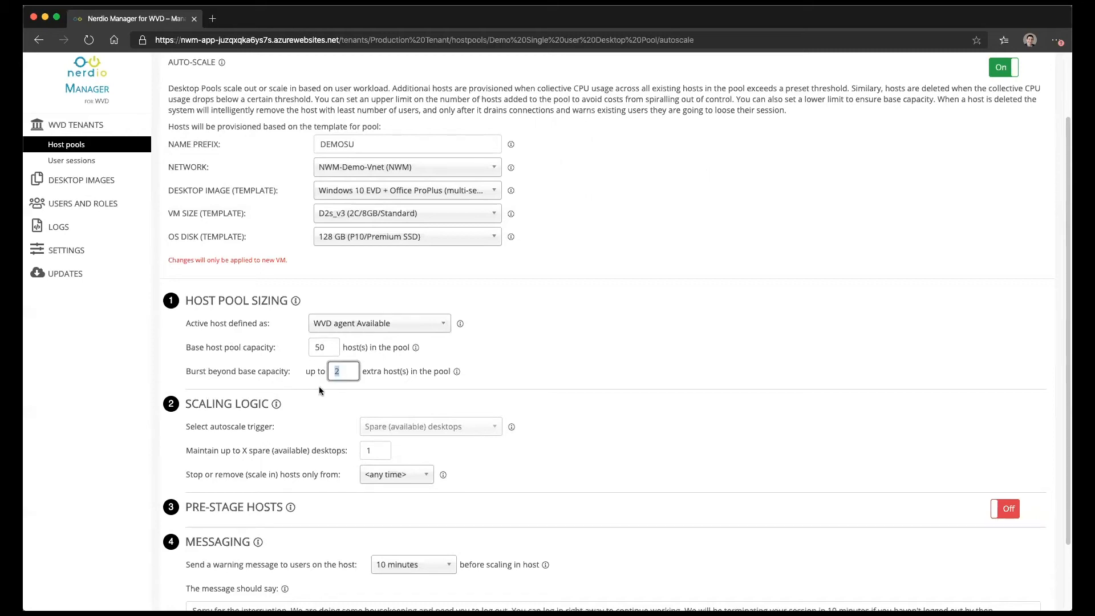
text(50)
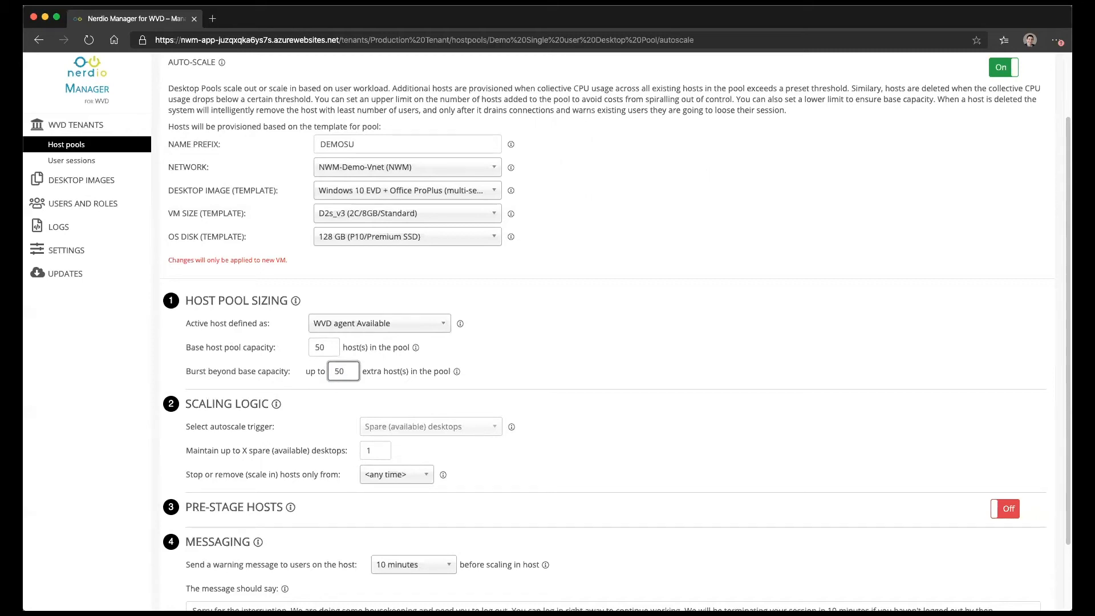
mouse_move(319, 390)
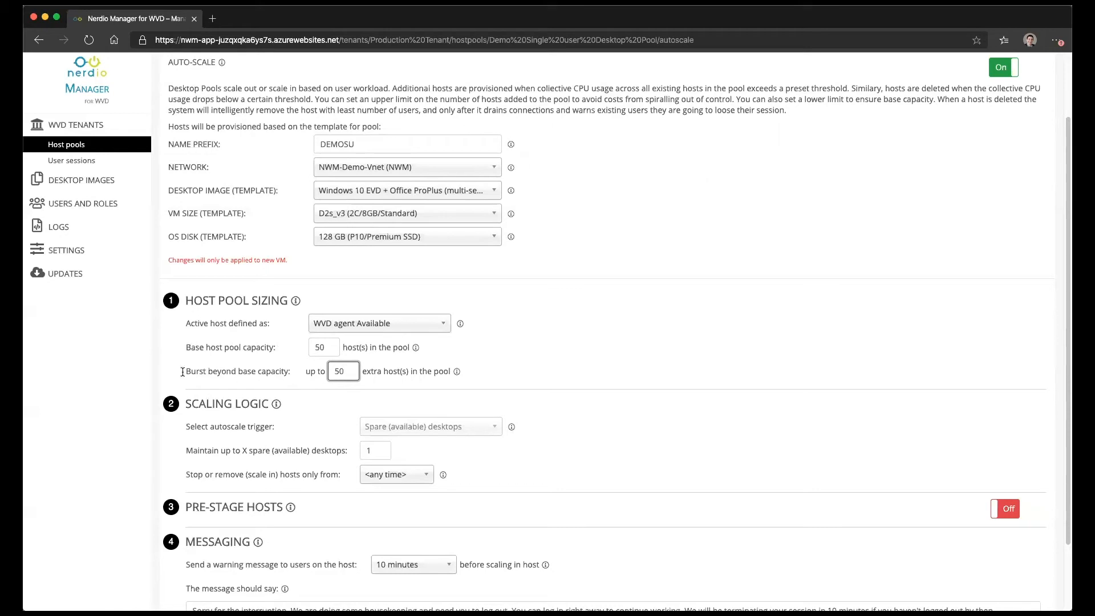
mouse_move(327, 425)
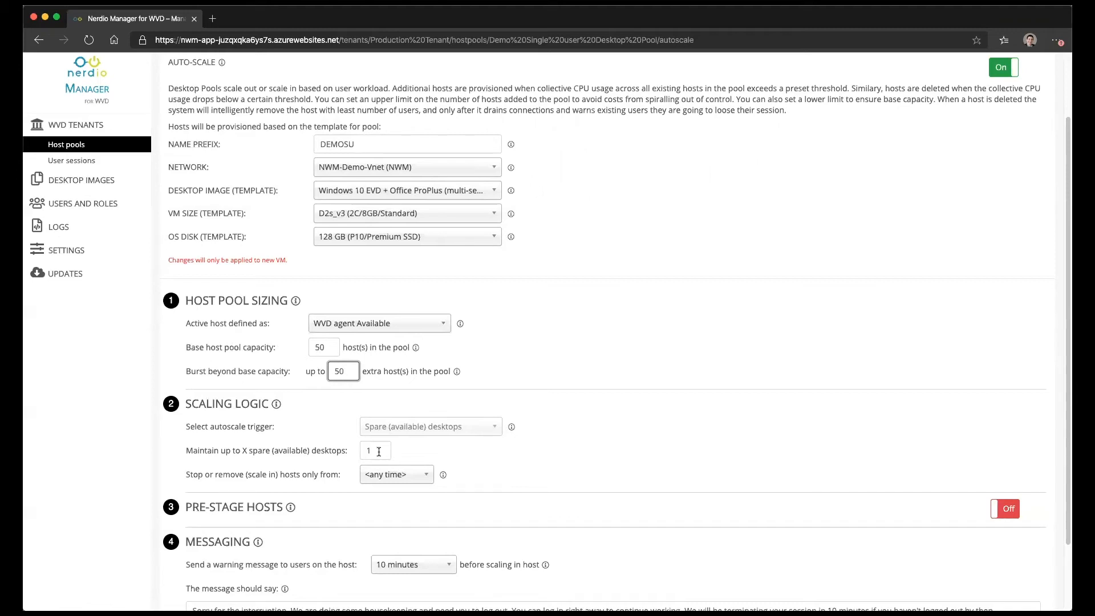
text(10)
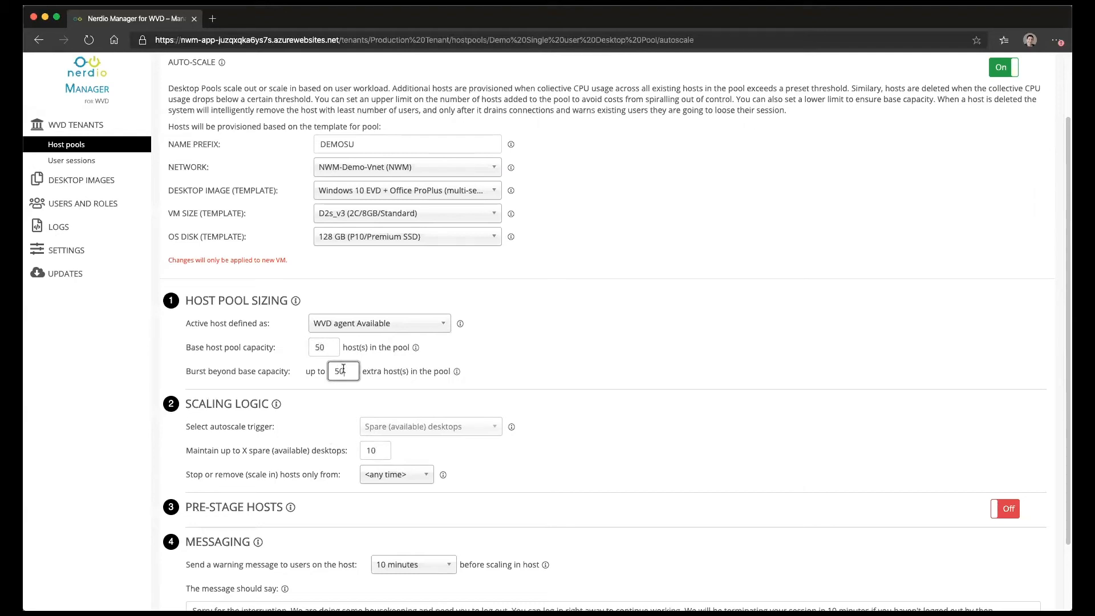
Re-enter base capacity 50, review the scale-in timing, and switch Pre-Stage Hosts on.
click(375, 450)
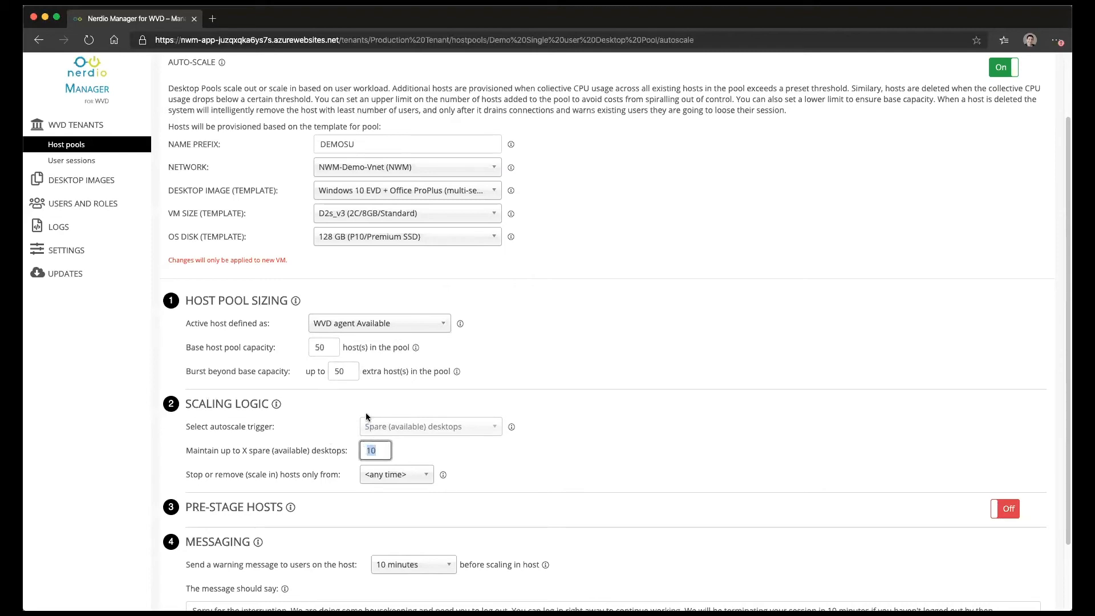
click(343, 371)
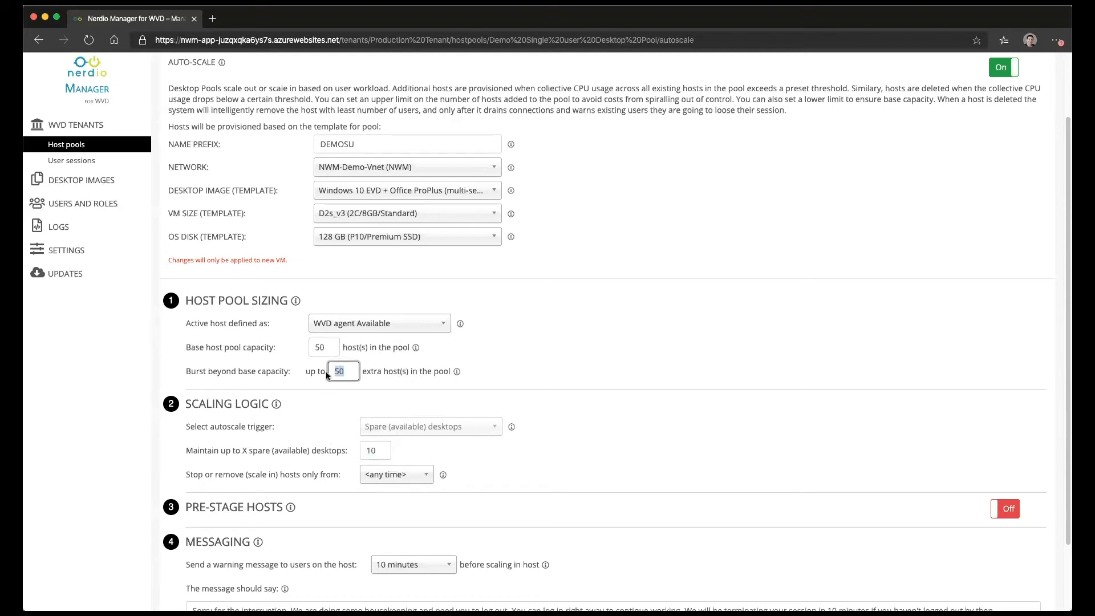
click(323, 347)
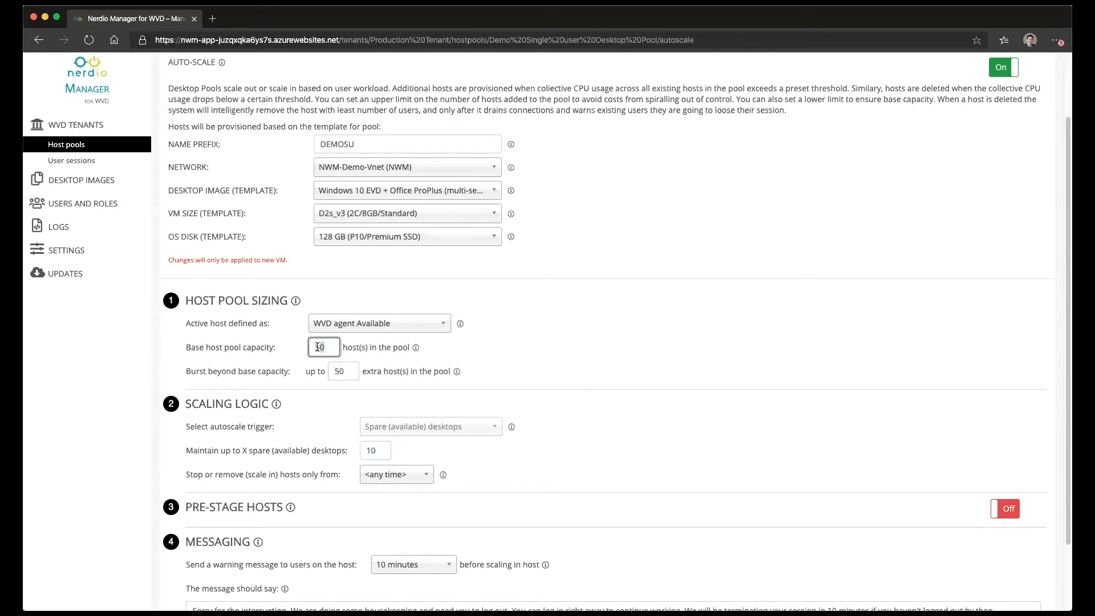
text(50)
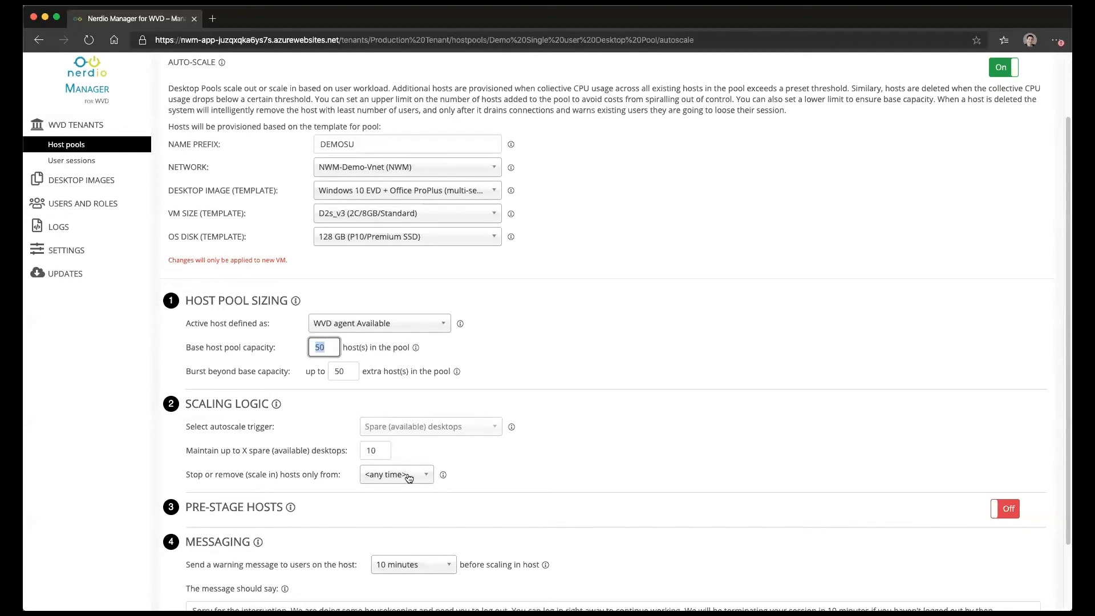
click(396, 474)
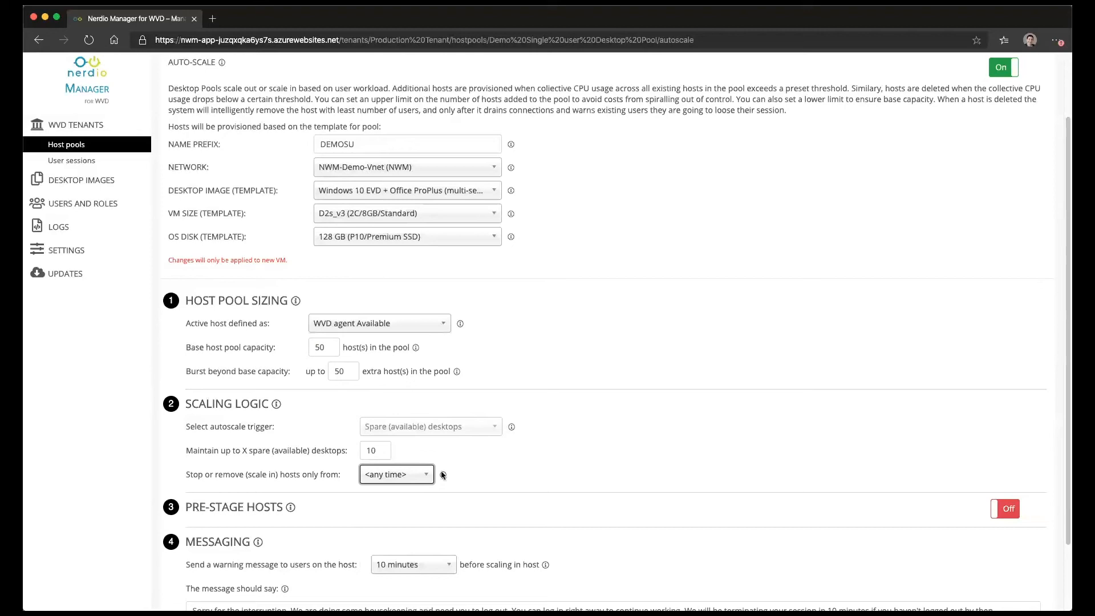
click(1004, 509)
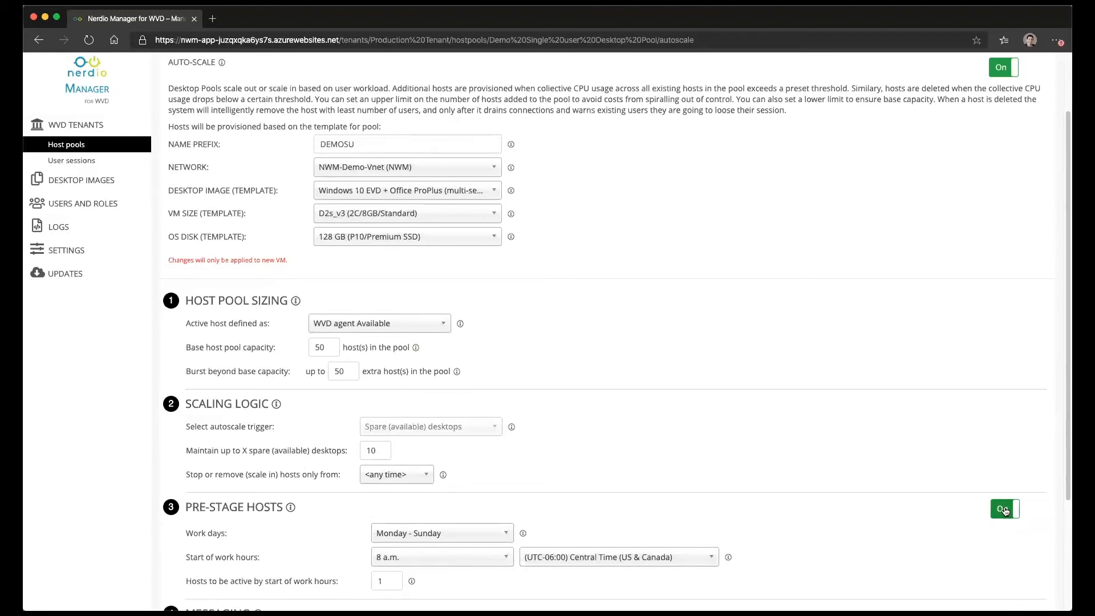
Switch Pre-Stage Hosts off and review base 50, burst 50 and 10 spare desktop values.
click(1004, 509)
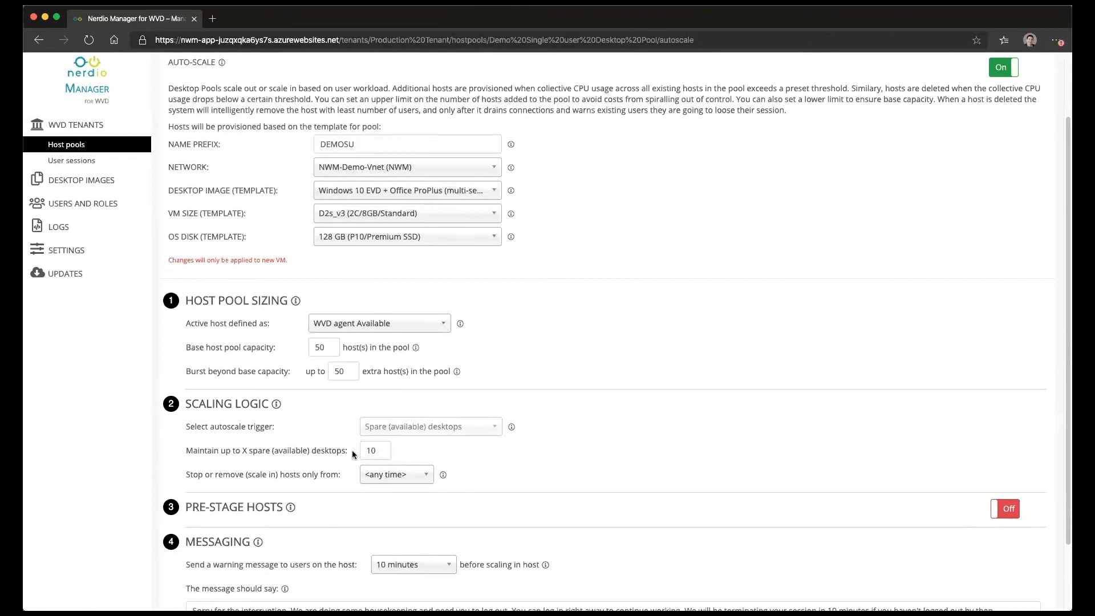
click(376, 451)
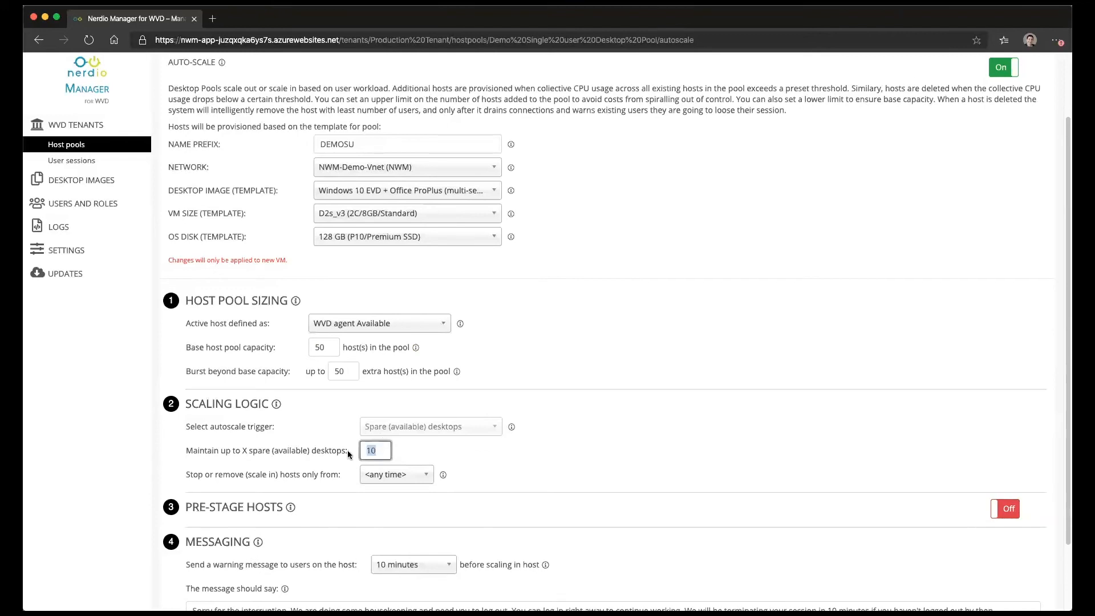
click(323, 347)
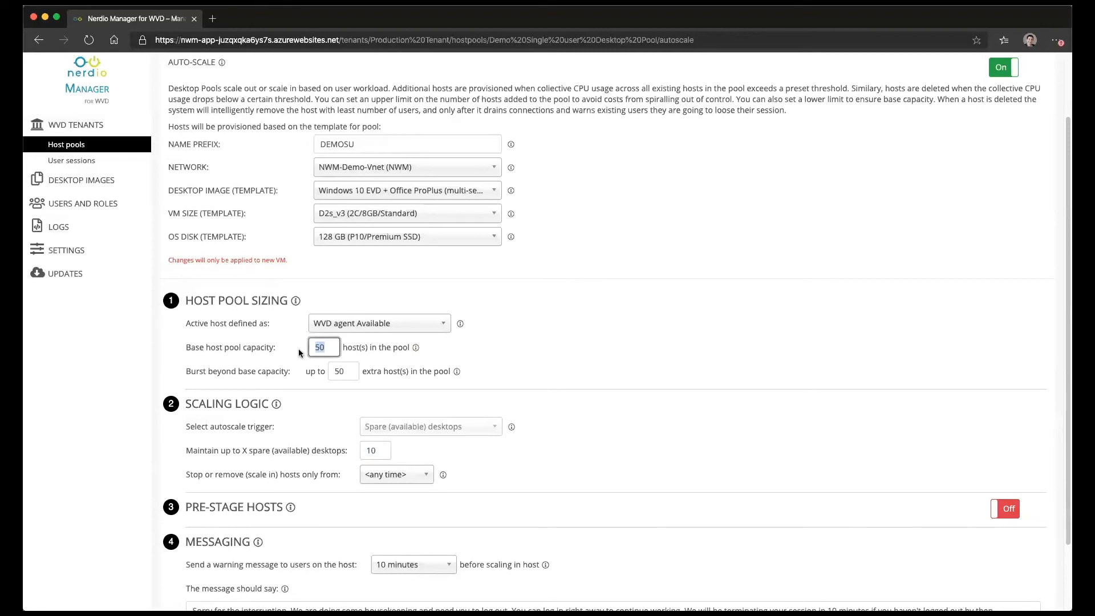
click(323, 347)
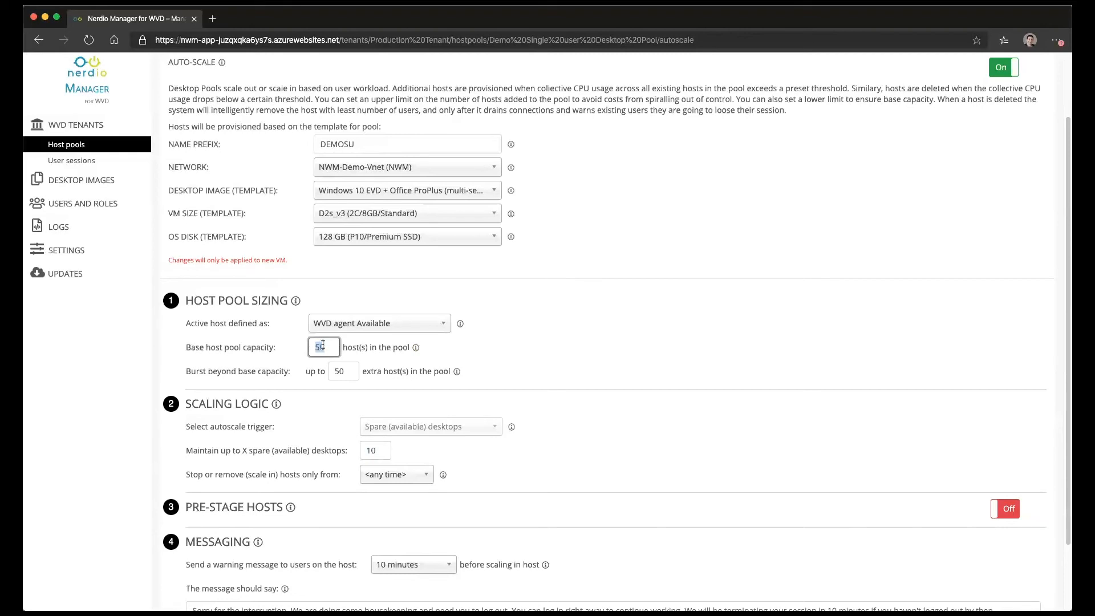
click(343, 370)
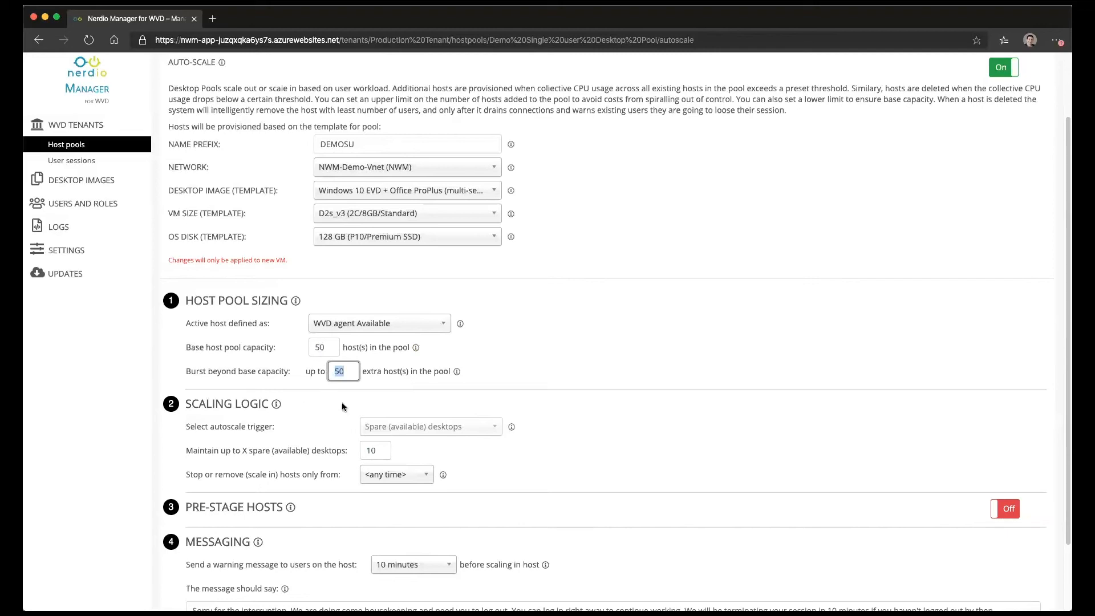
mouse_move(342, 462)
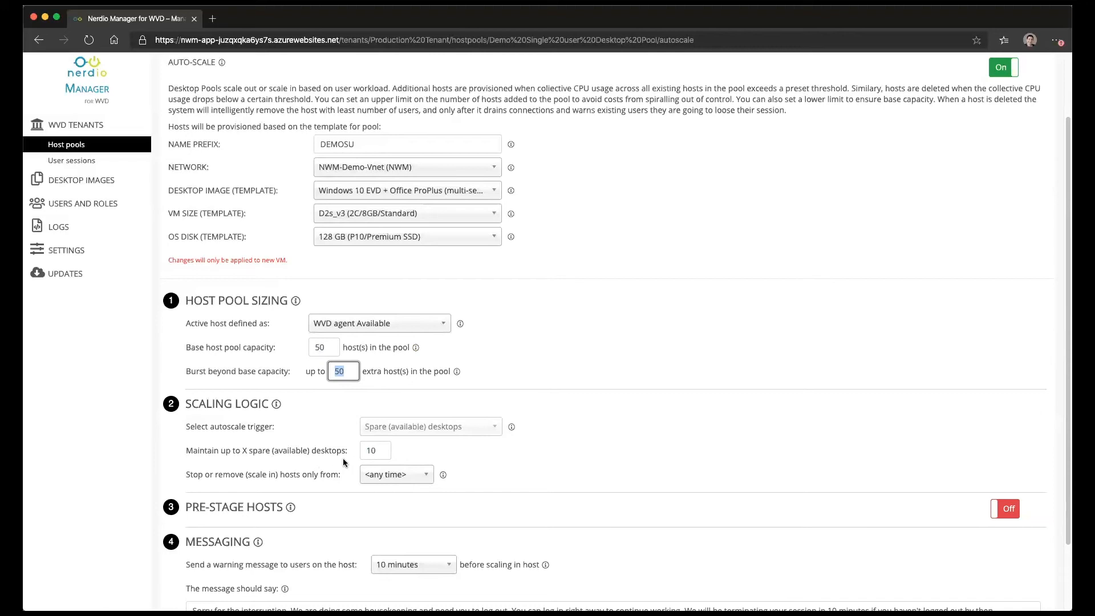
click(375, 450)
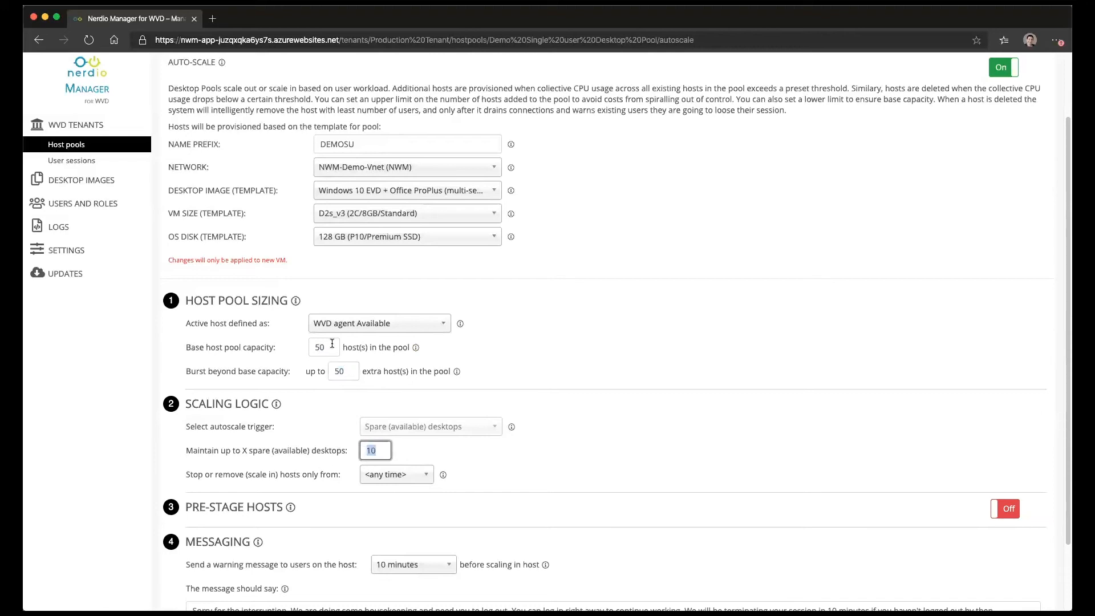
click(323, 347)
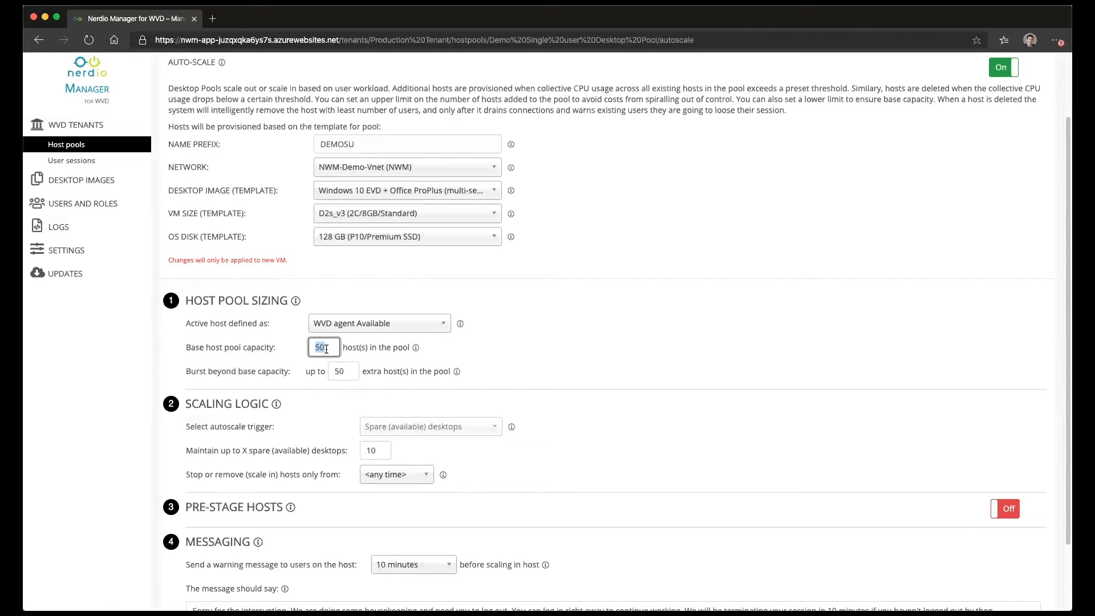
click(343, 371)
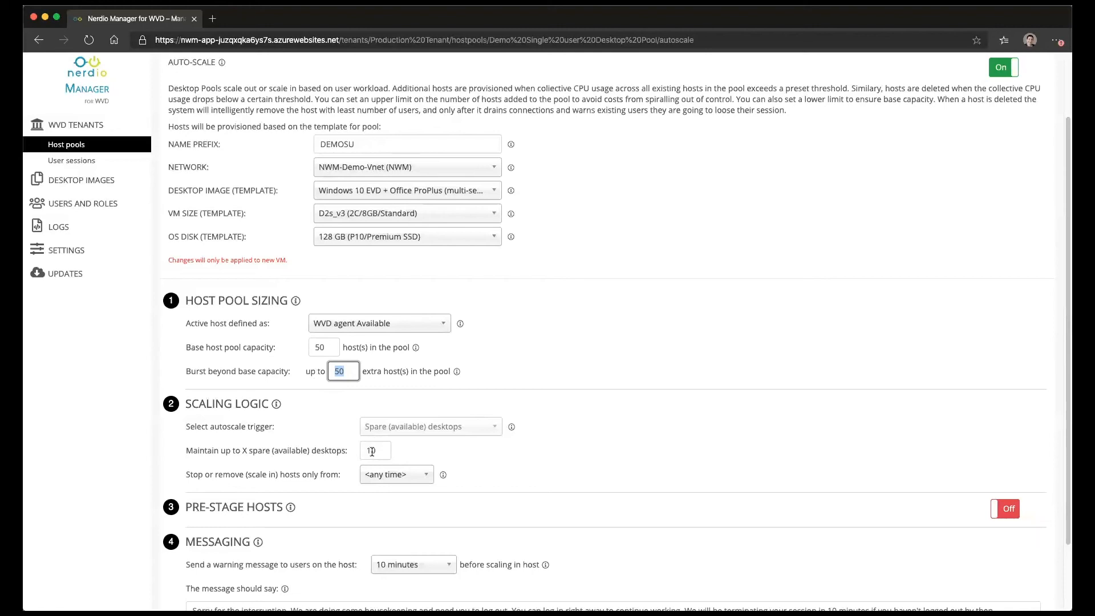
Enable pre-staging with Monday–Friday work days and 50 hosts active by 8 a.m.
click(1004, 509)
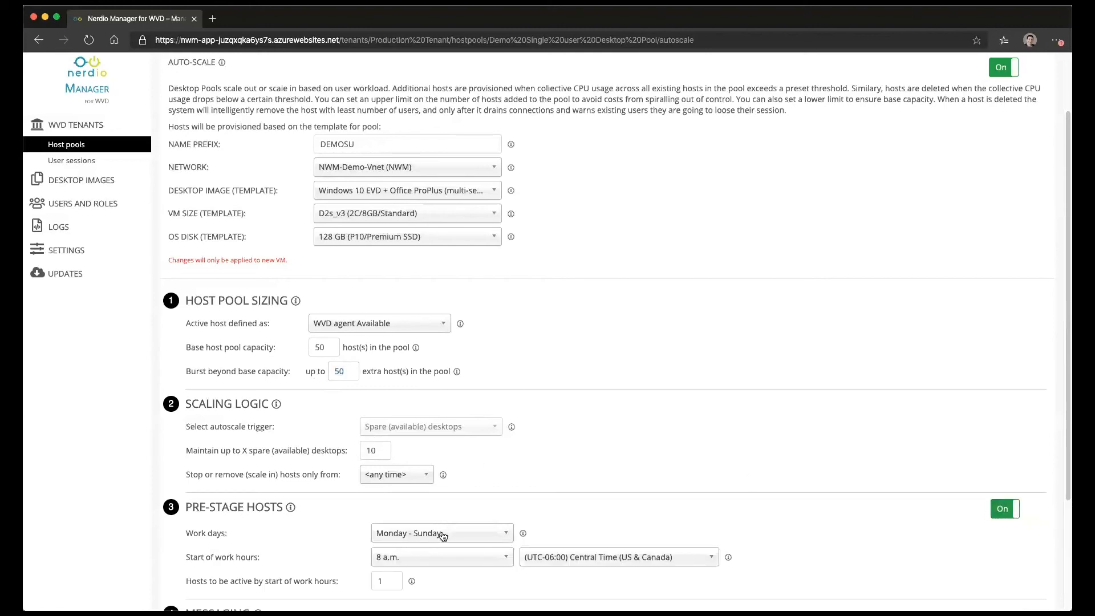
scroll(down, 3)
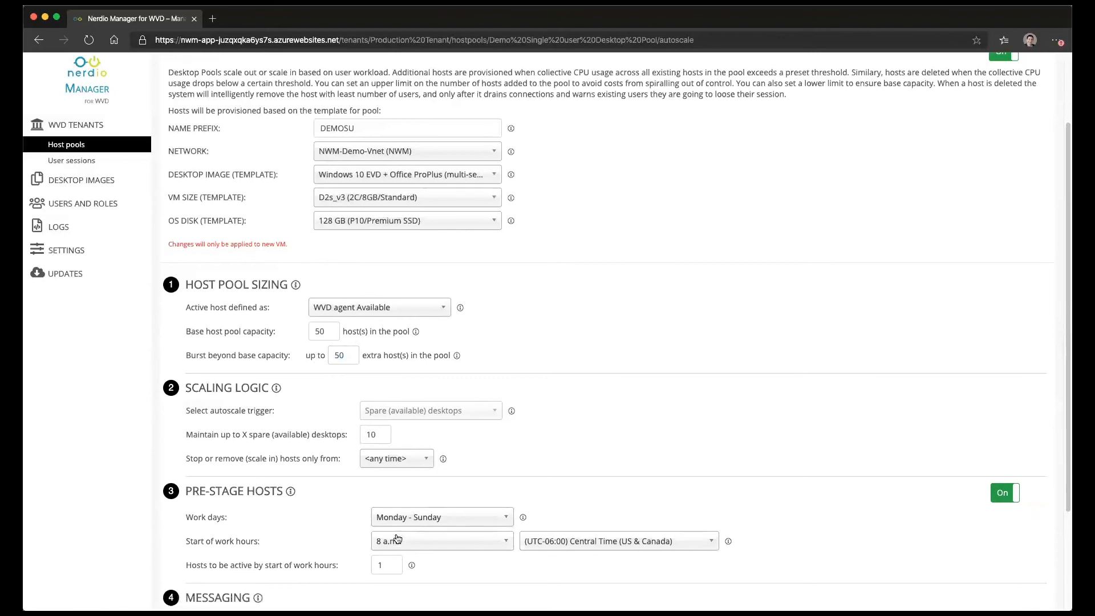
click(440, 517)
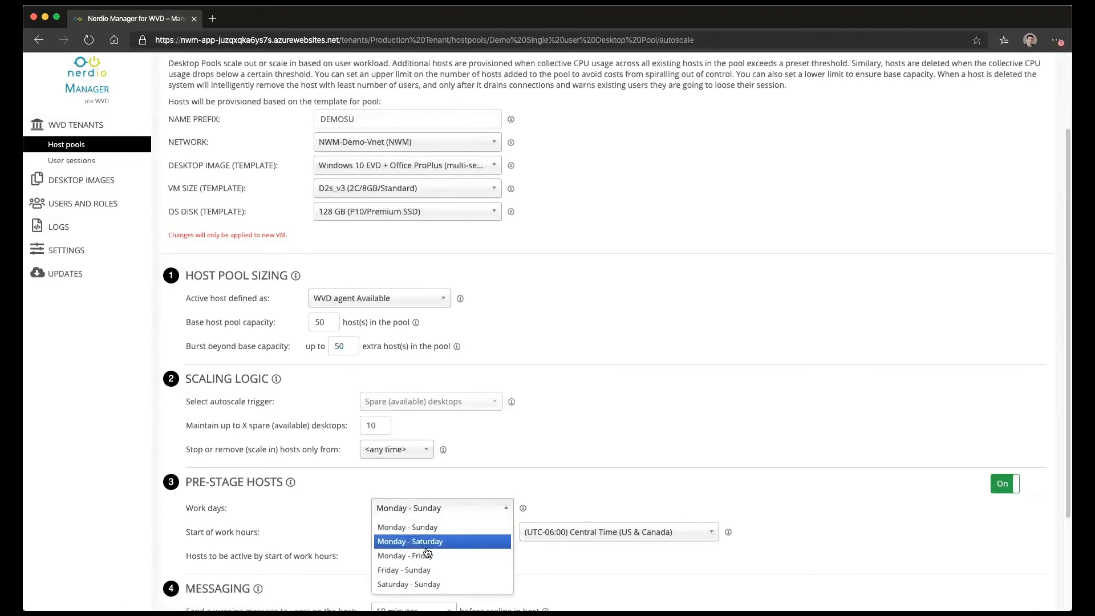
click(403, 555)
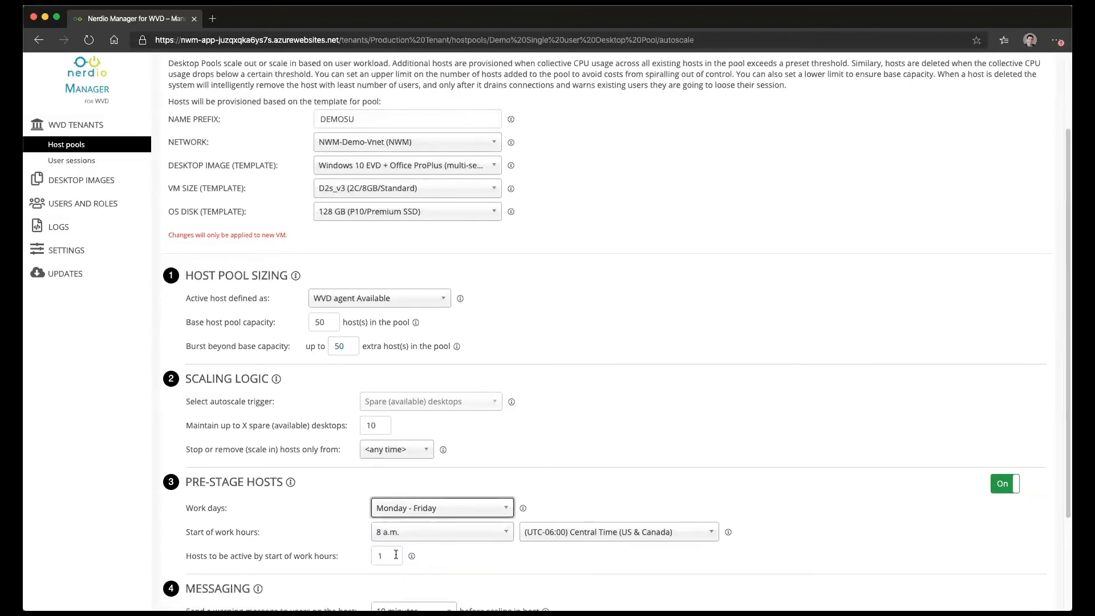
text(50)
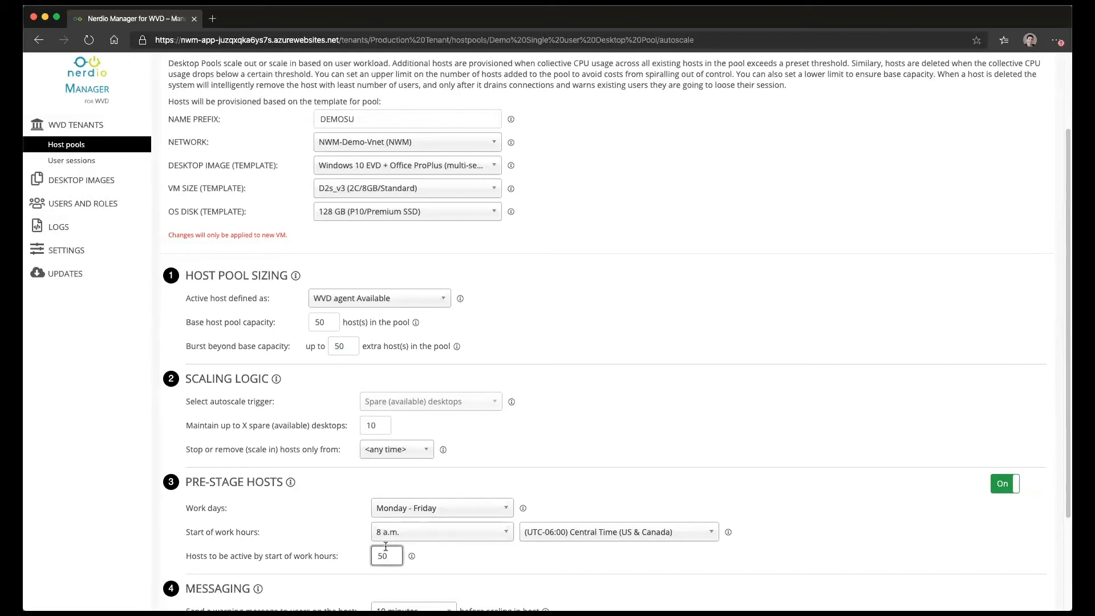
mouse_move(724, 438)
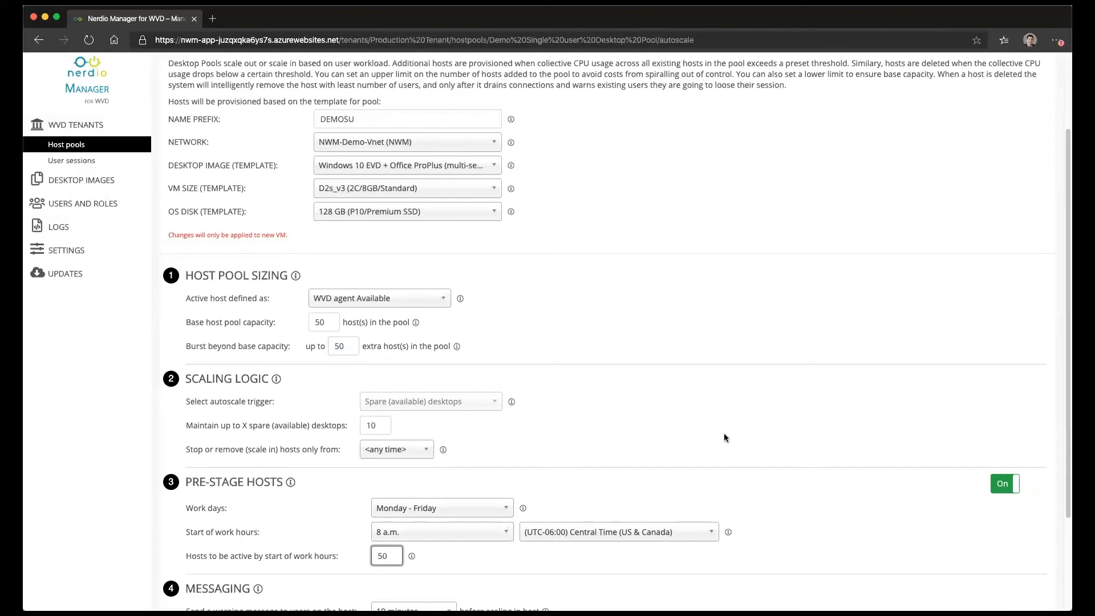
scroll(down, 3)
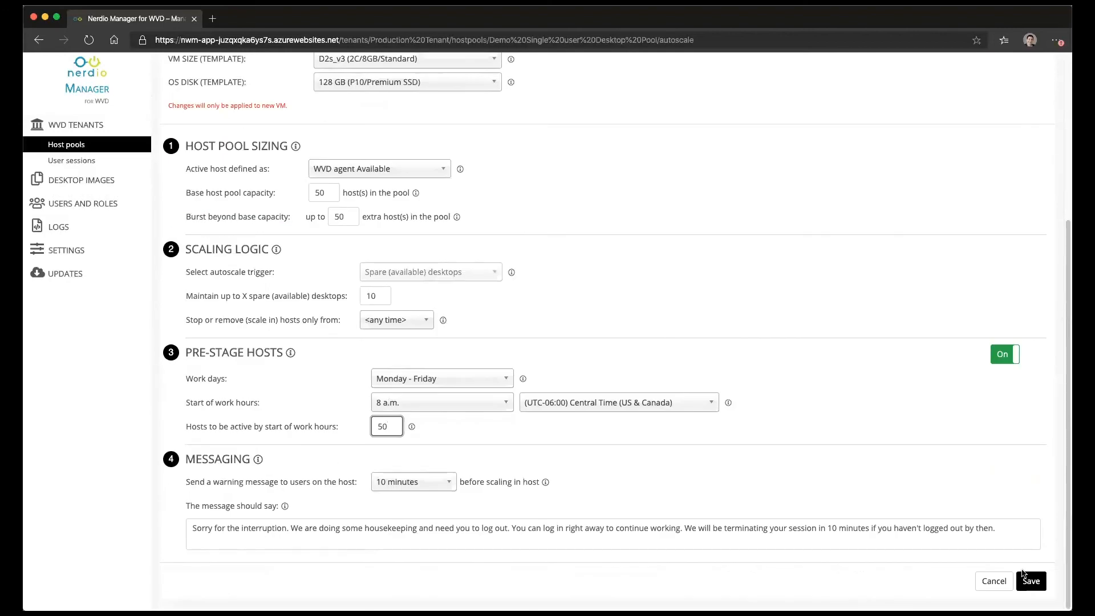
mouse_move(948, 516)
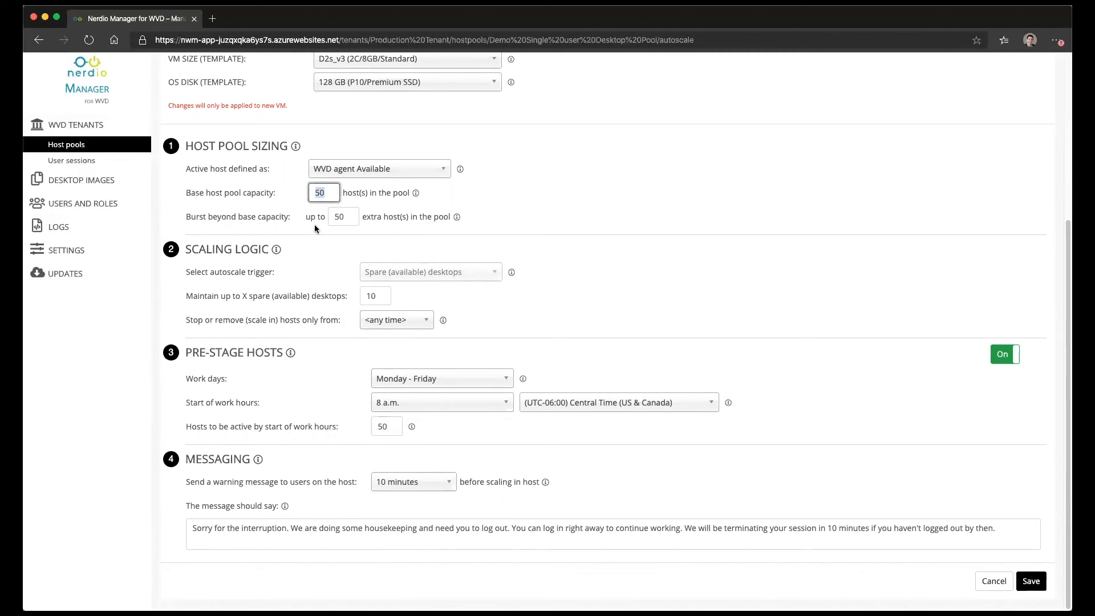
click(387, 426)
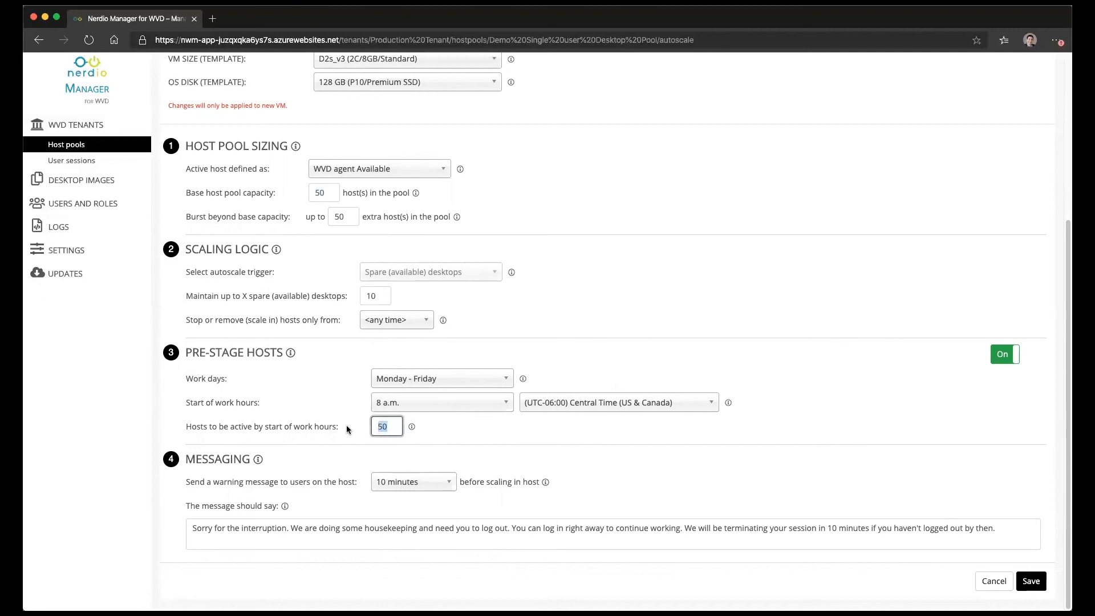
mouse_move(380, 412)
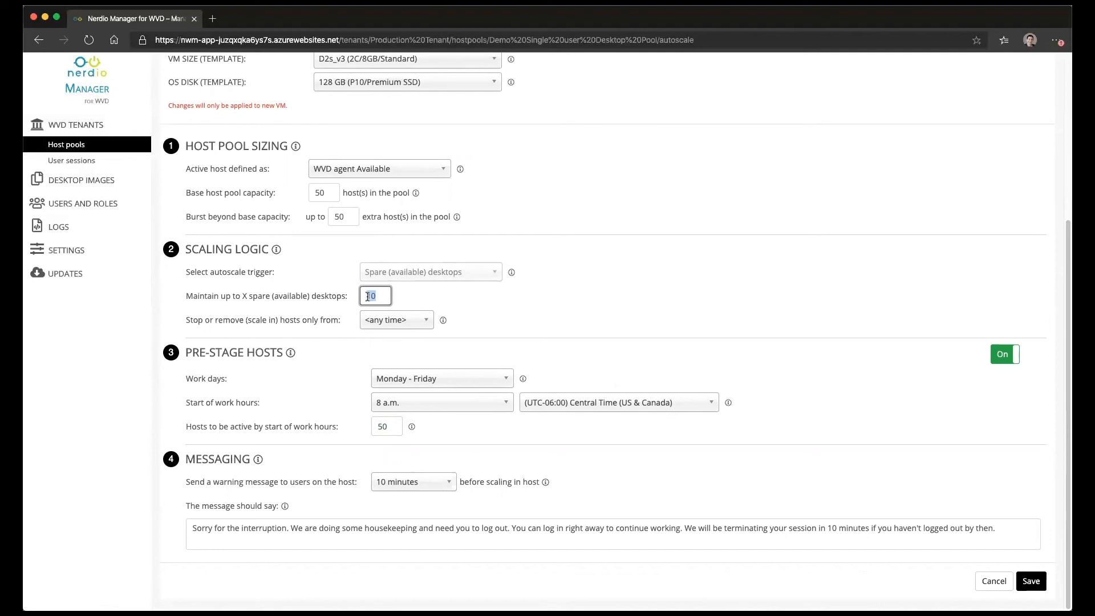
mouse_move(319, 378)
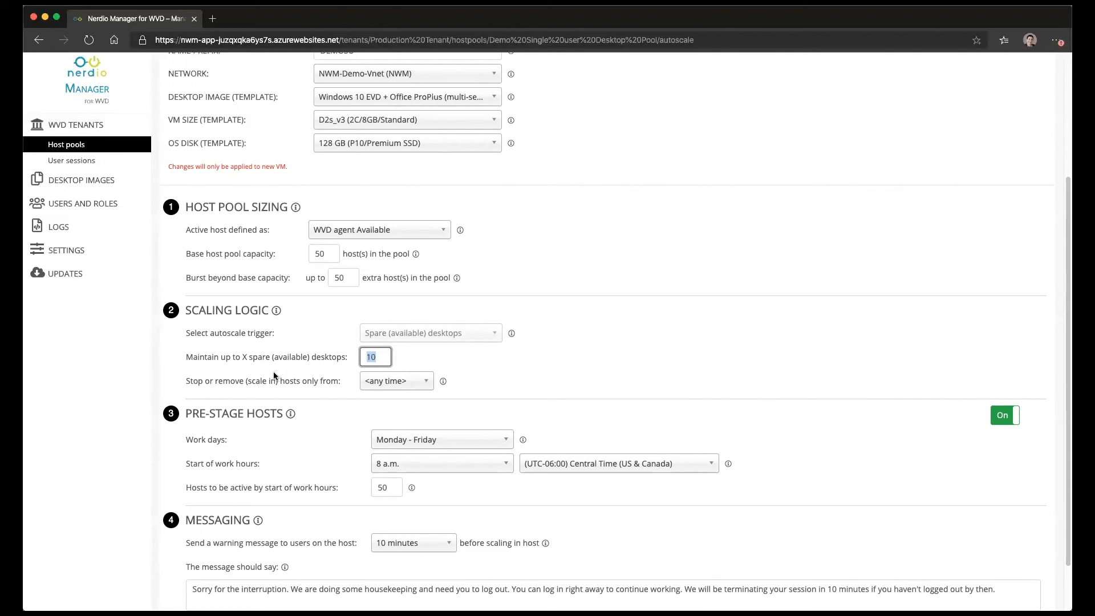
mouse_move(450, 143)
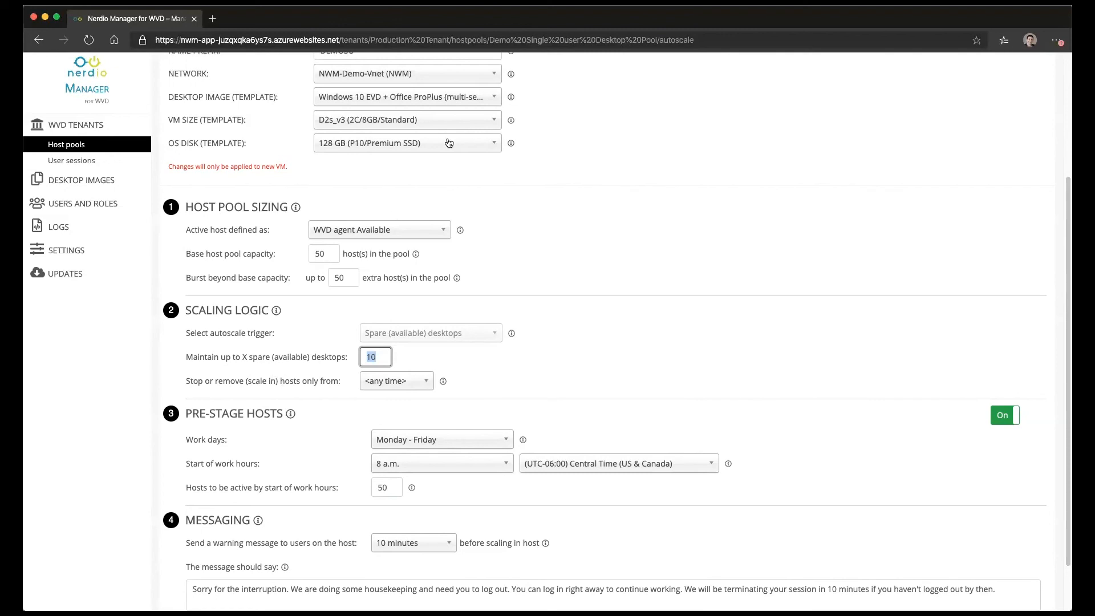